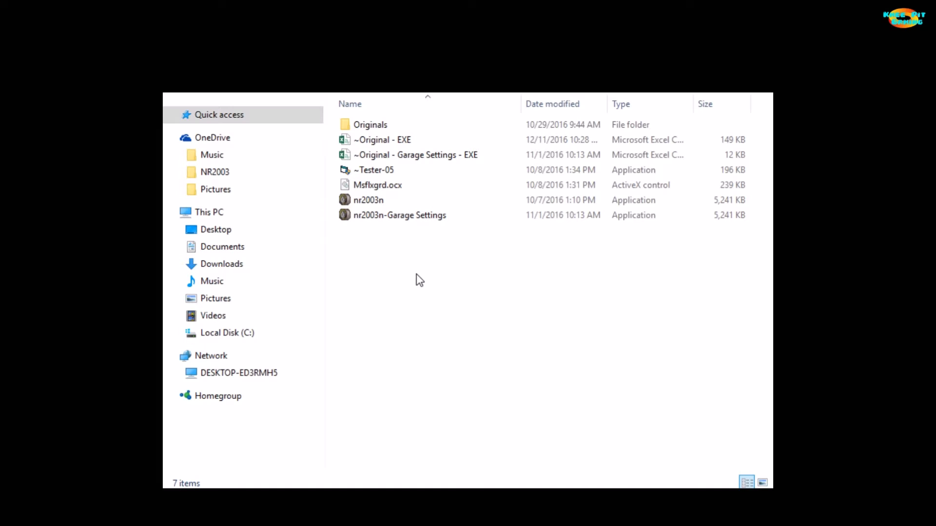
pyautogui.moveTo(398, 230)
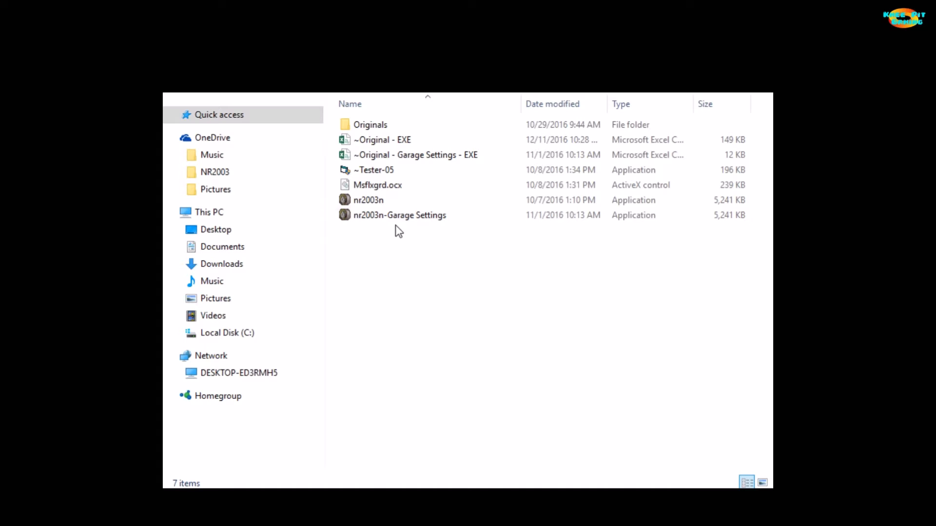
pyautogui.moveTo(386, 233)
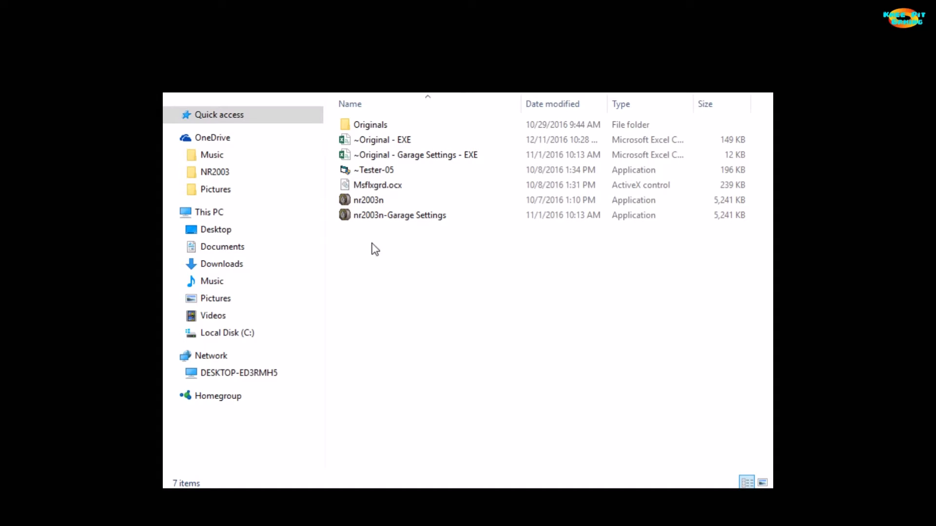
pyautogui.click(382, 140)
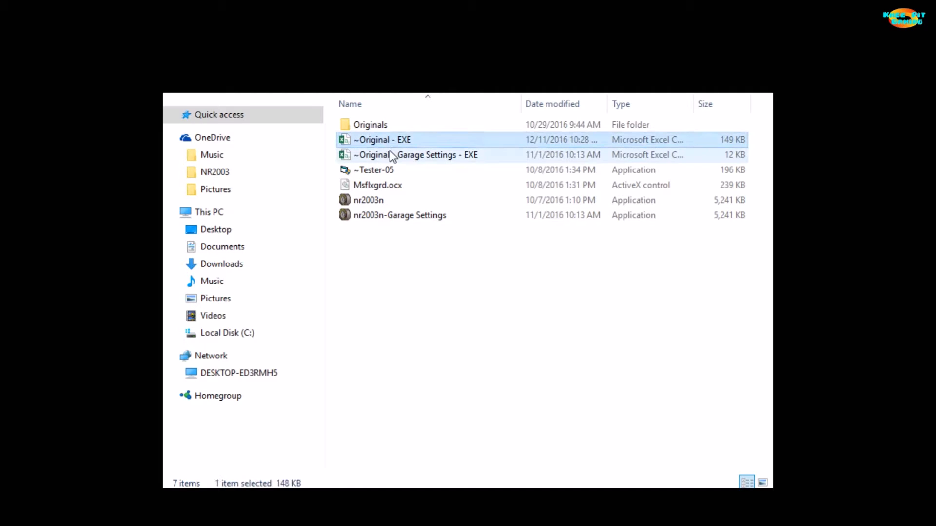
pyautogui.click(415, 155)
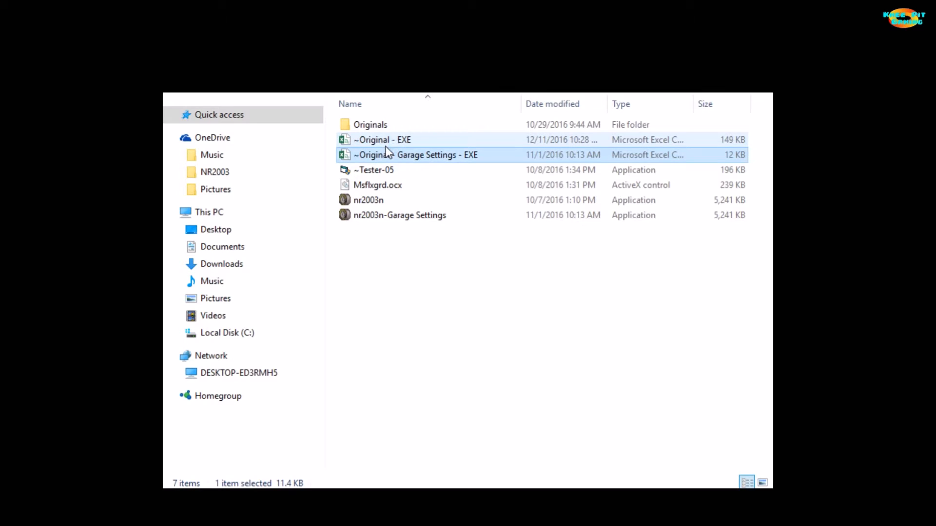
pyautogui.click(382, 140)
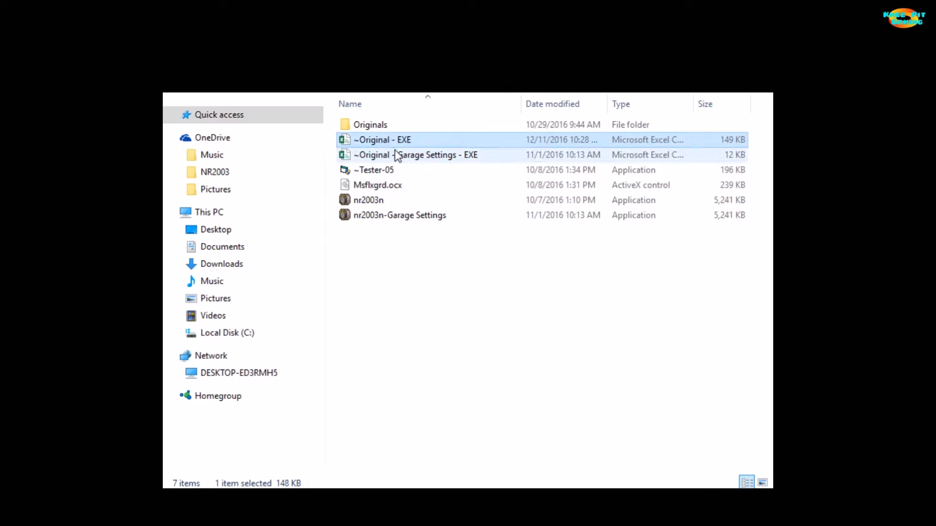
pyautogui.click(401, 155)
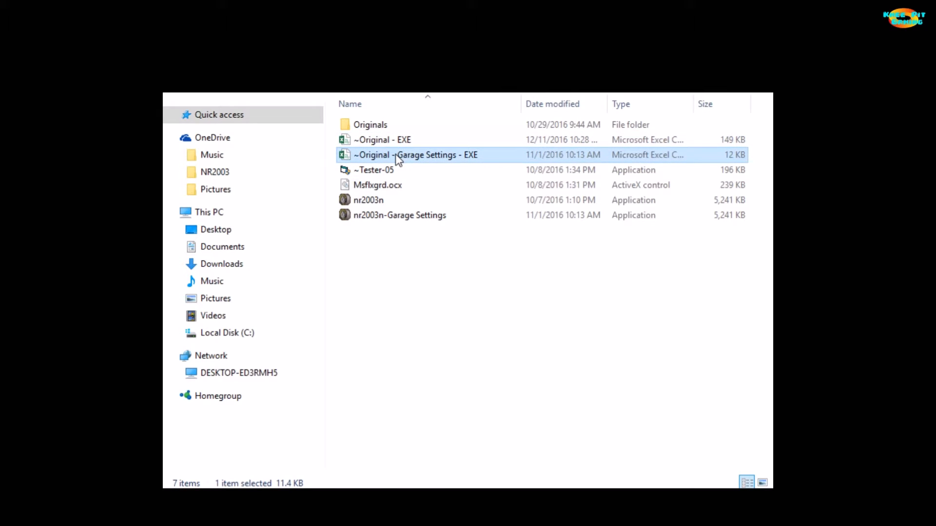
pyautogui.moveTo(425, 161)
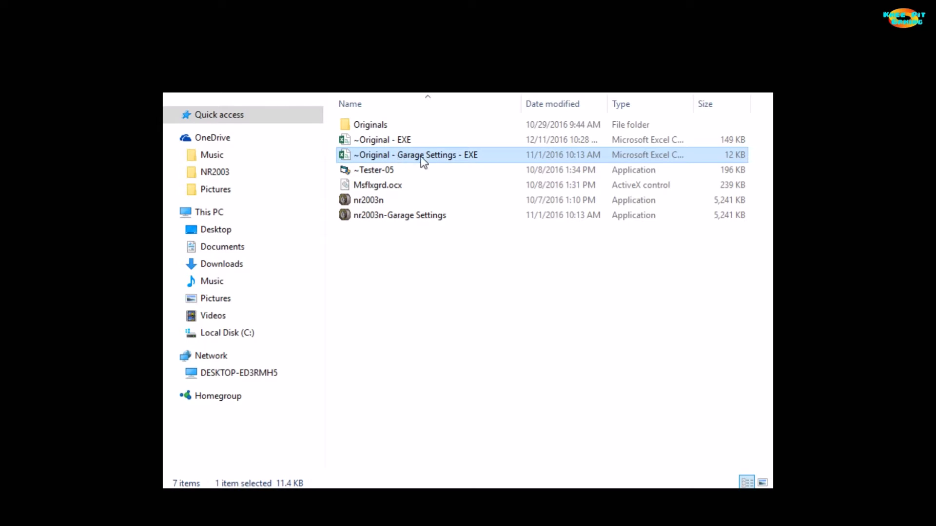
pyautogui.moveTo(429, 163)
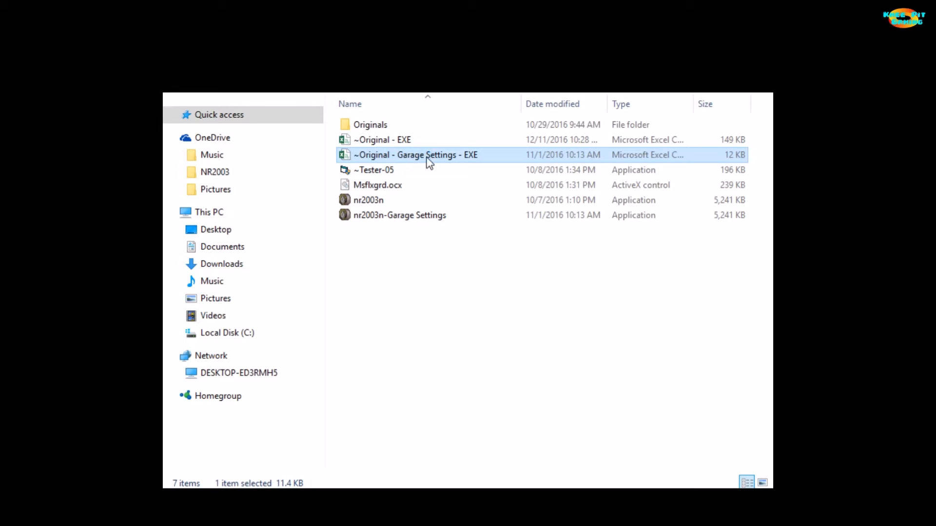
pyautogui.moveTo(449, 161)
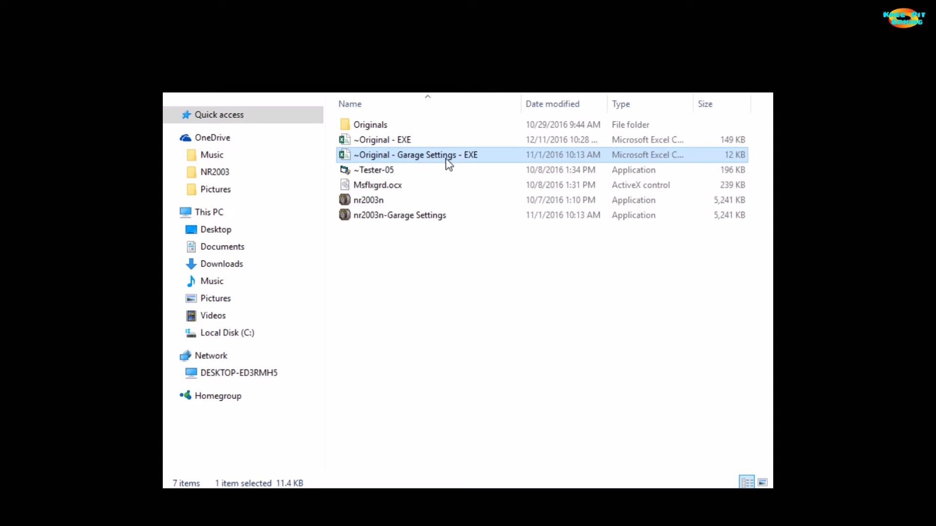
pyautogui.moveTo(408, 162)
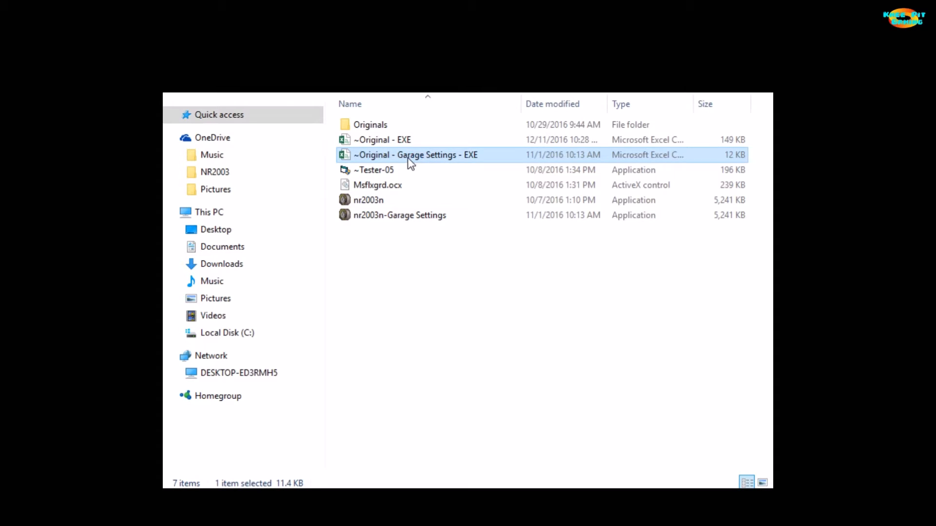
pyautogui.moveTo(440, 161)
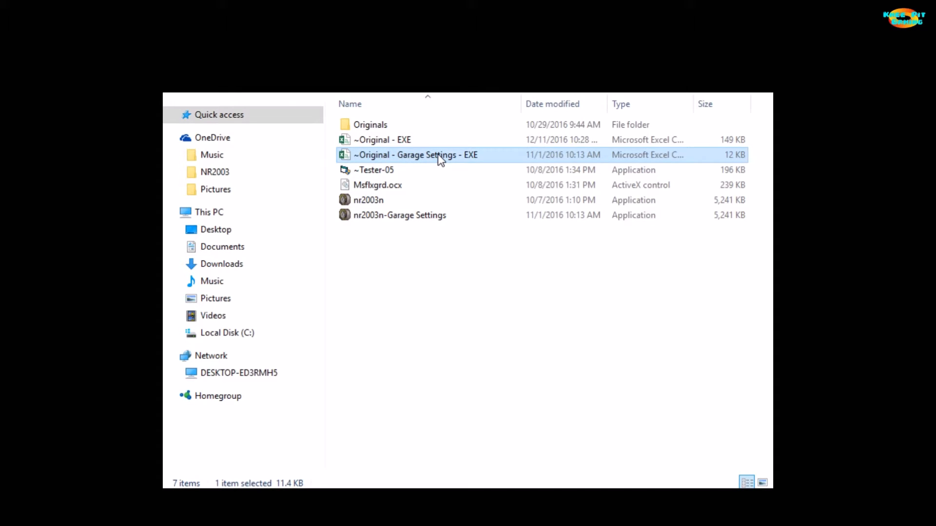
pyautogui.moveTo(419, 161)
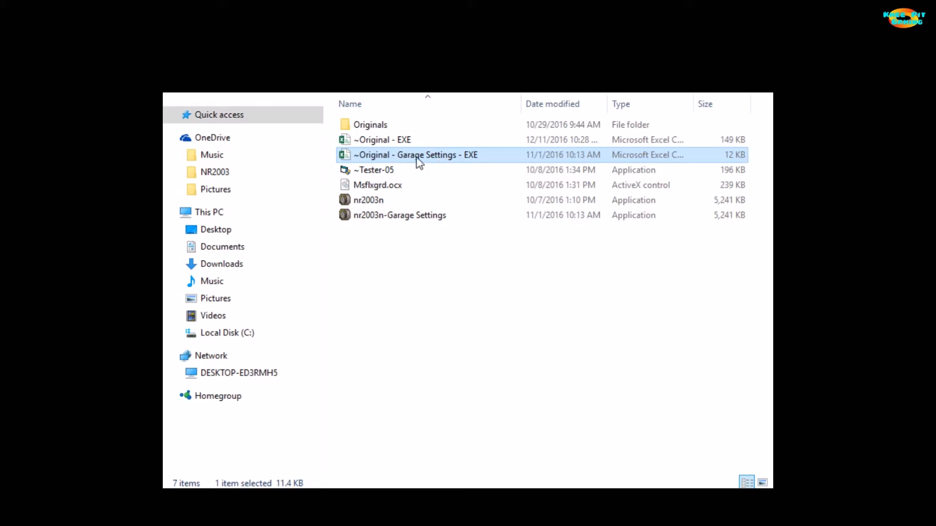
pyautogui.click(399, 216)
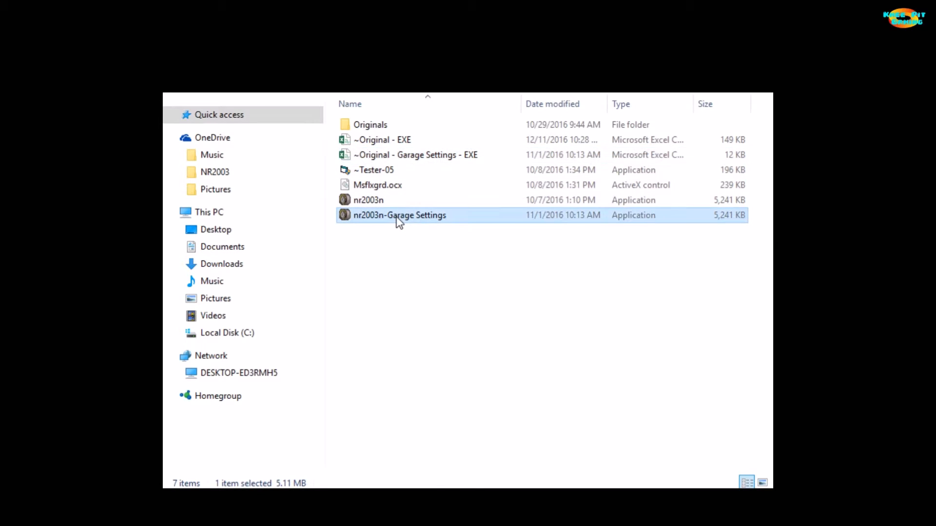
pyautogui.moveTo(438, 225)
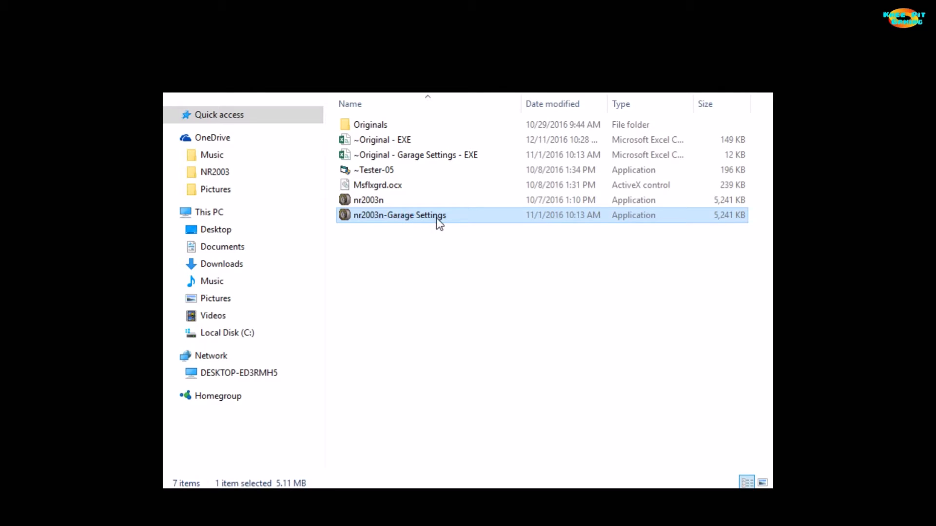
pyautogui.moveTo(399, 228)
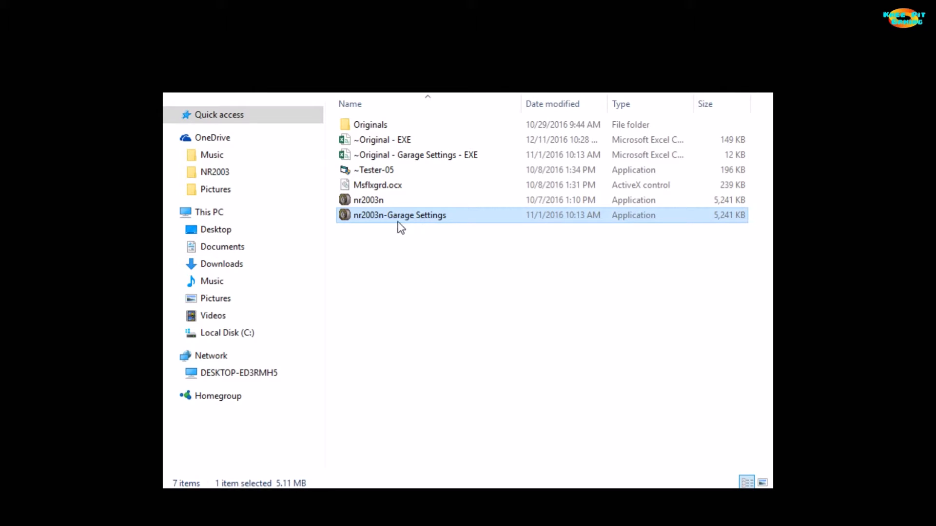
pyautogui.moveTo(380, 216)
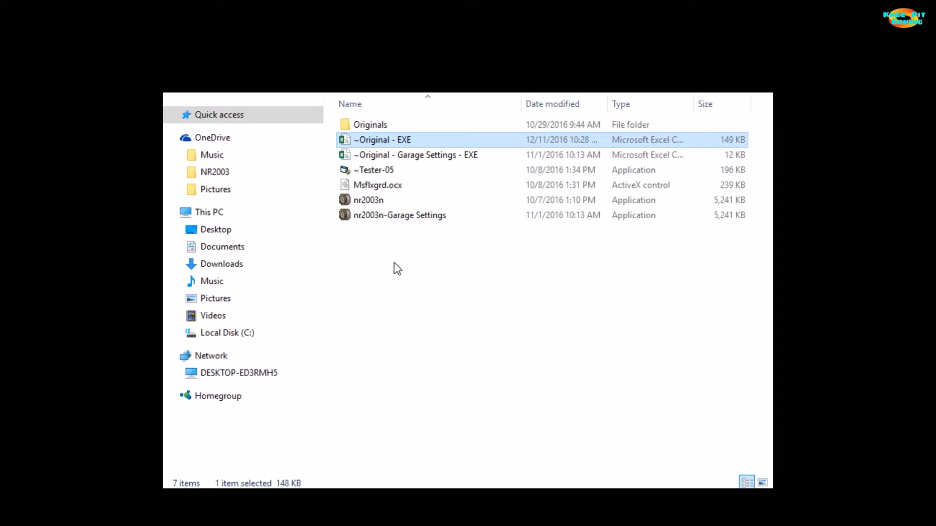
pyautogui.moveTo(391, 143)
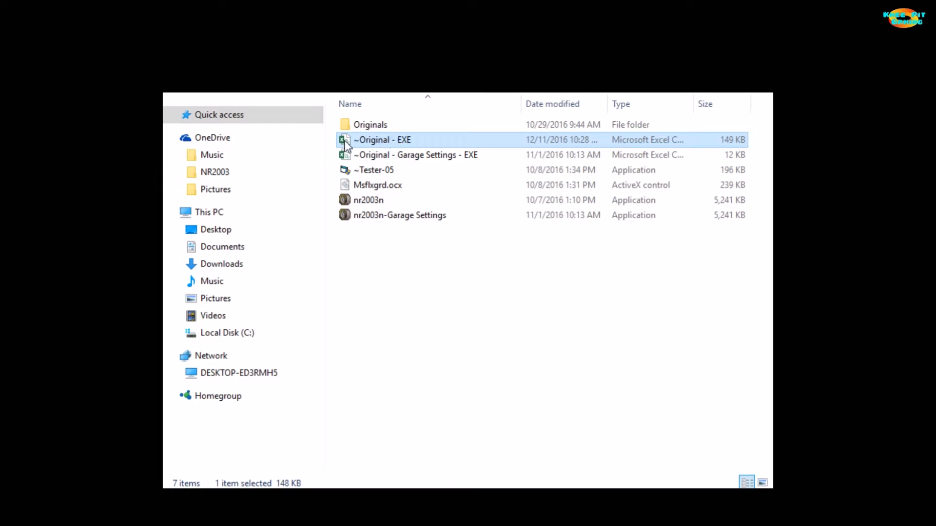
pyautogui.moveTo(373, 143)
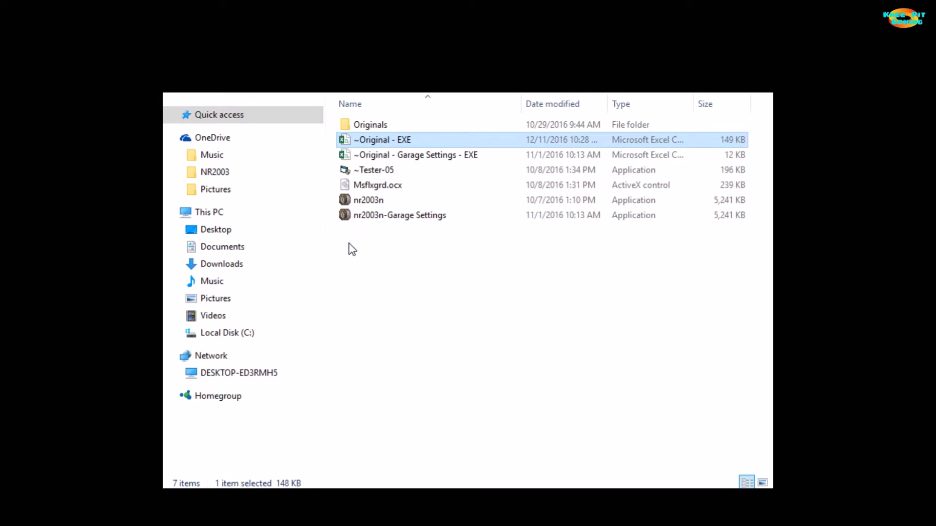
pyautogui.moveTo(366, 243)
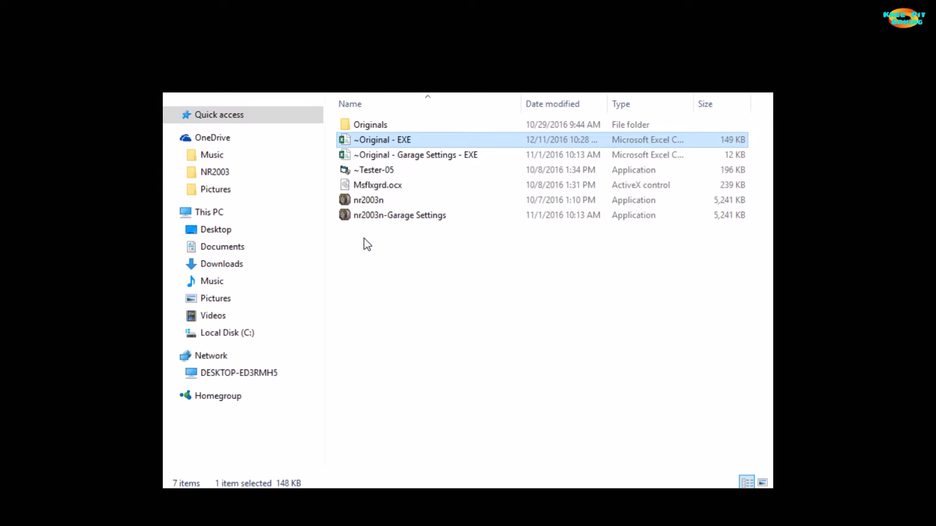
pyautogui.moveTo(369, 242)
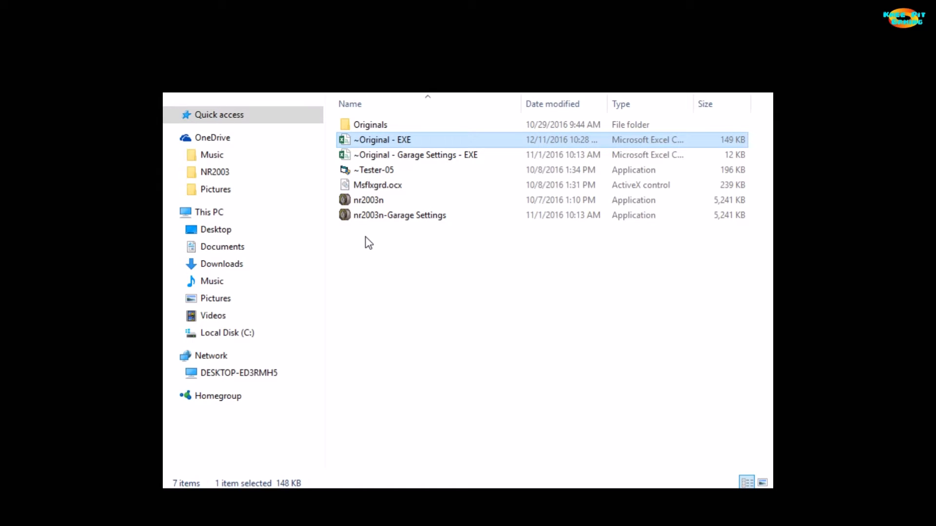
pyautogui.moveTo(396, 142)
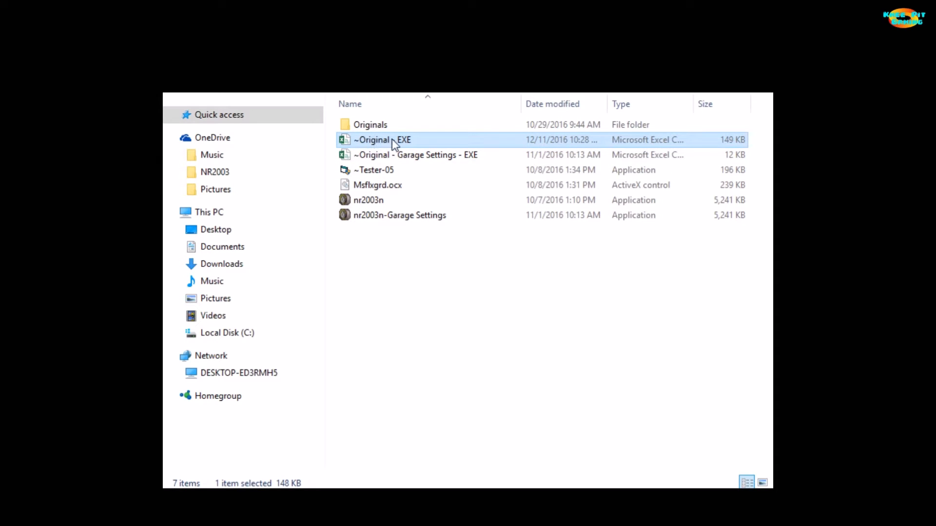
pyautogui.doubleClick(382, 140)
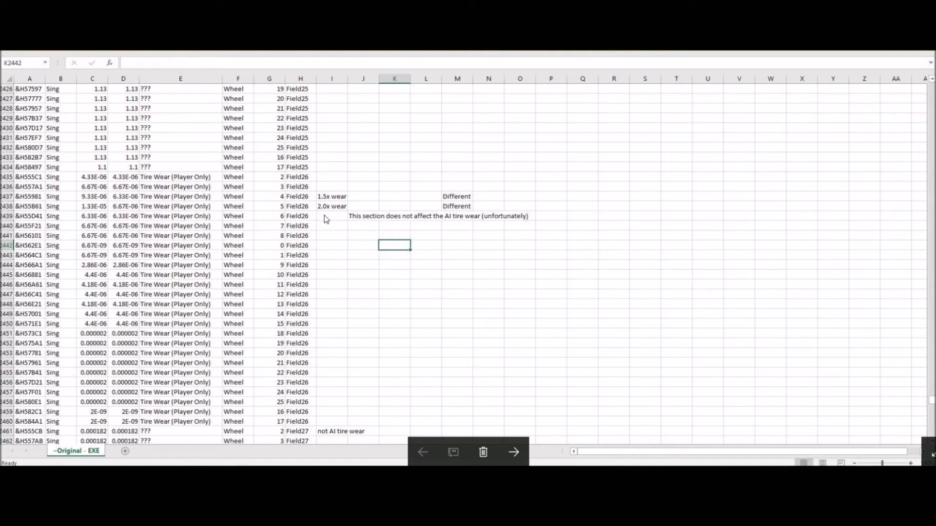
pyautogui.moveTo(461, 383)
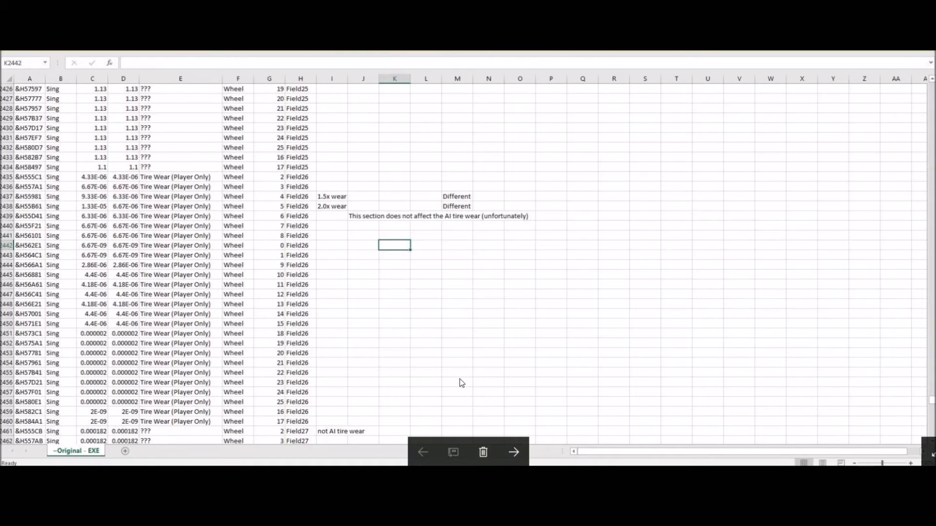
pyautogui.moveTo(357, 267)
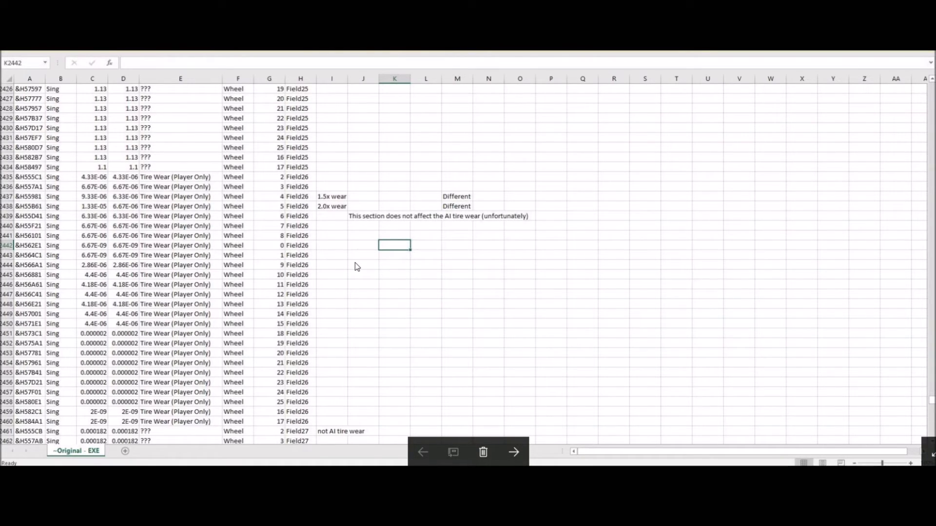
pyautogui.moveTo(359, 248)
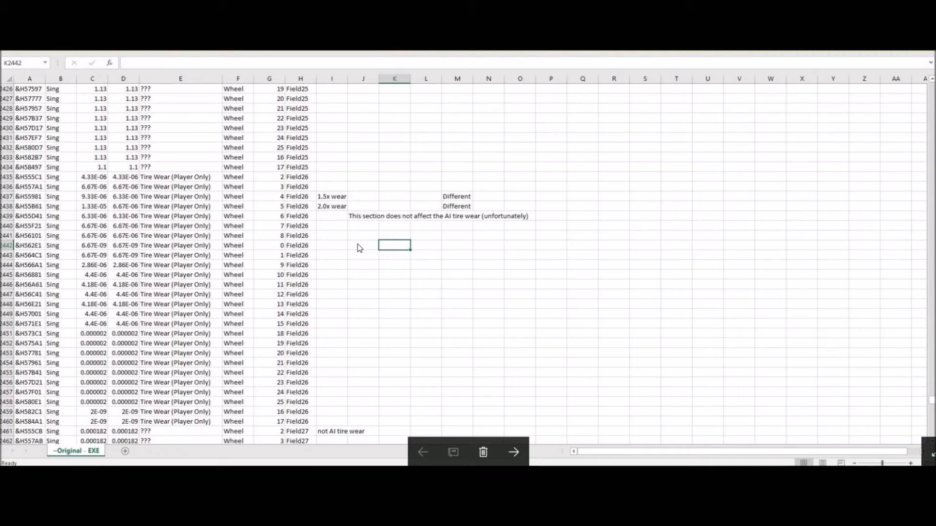
pyautogui.moveTo(84, 98)
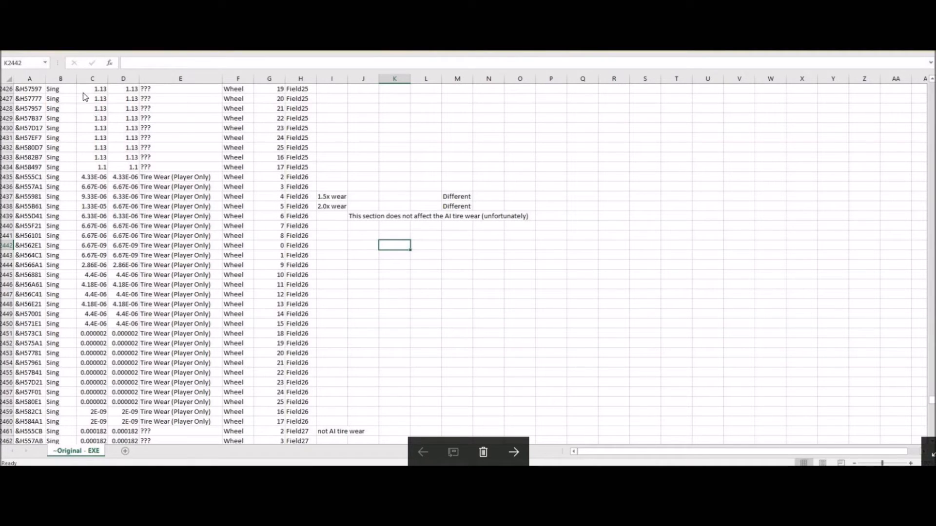
pyautogui.moveTo(83, 116)
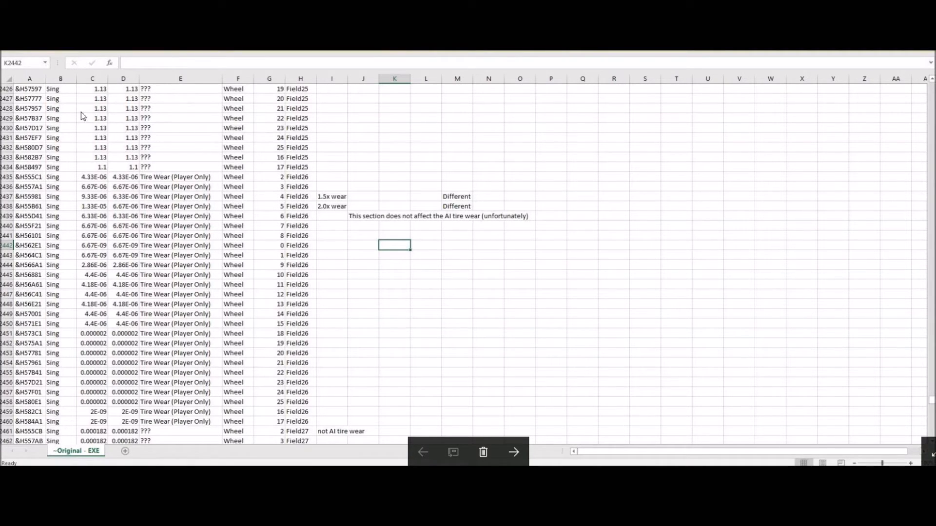
pyautogui.moveTo(71, 122)
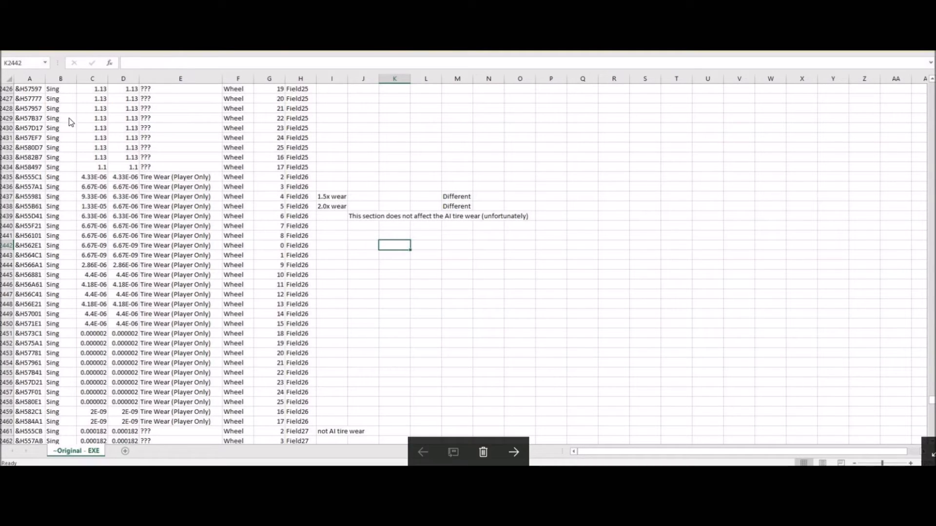
pyautogui.moveTo(180, 120)
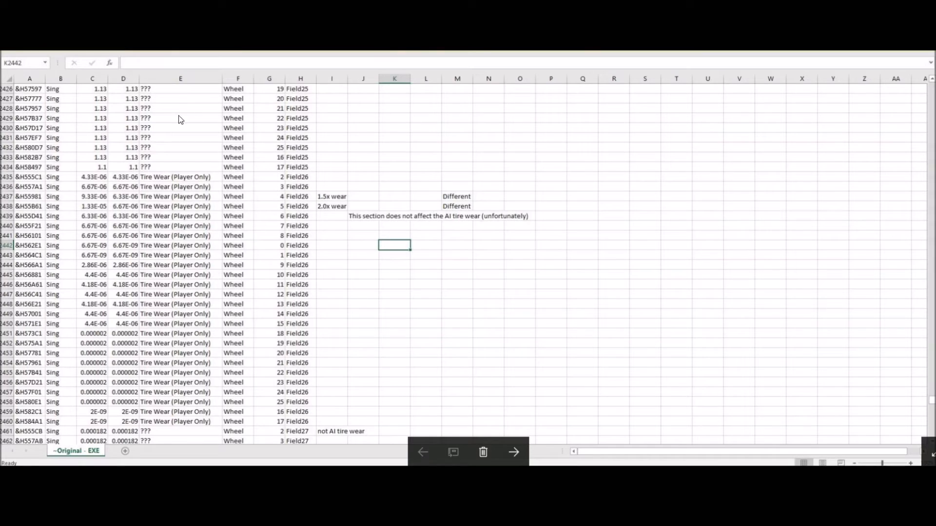
pyautogui.moveTo(269, 108)
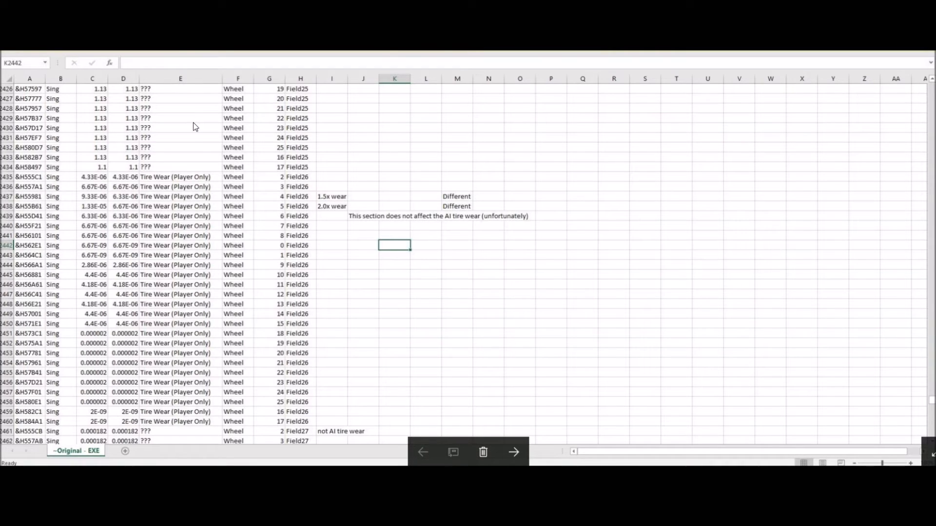
pyautogui.moveTo(96, 141)
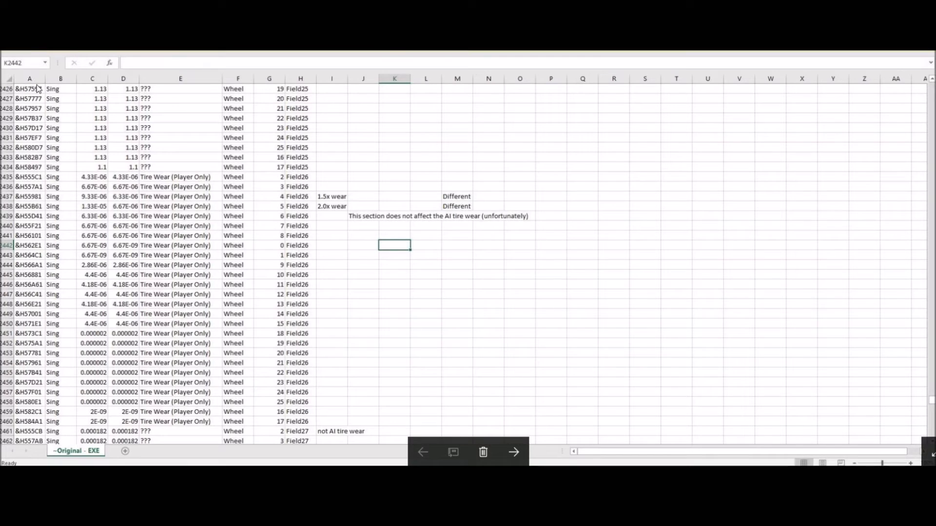
pyautogui.moveTo(77, 85)
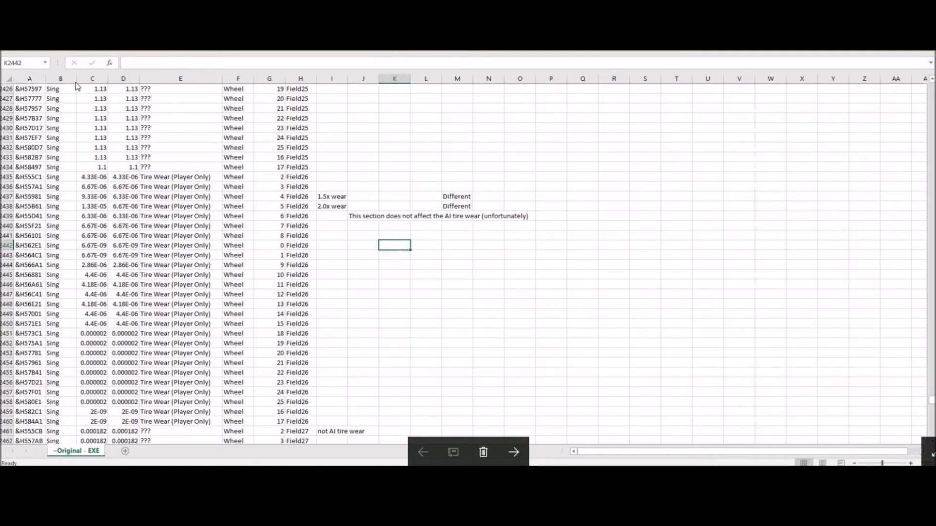
pyautogui.moveTo(43, 118)
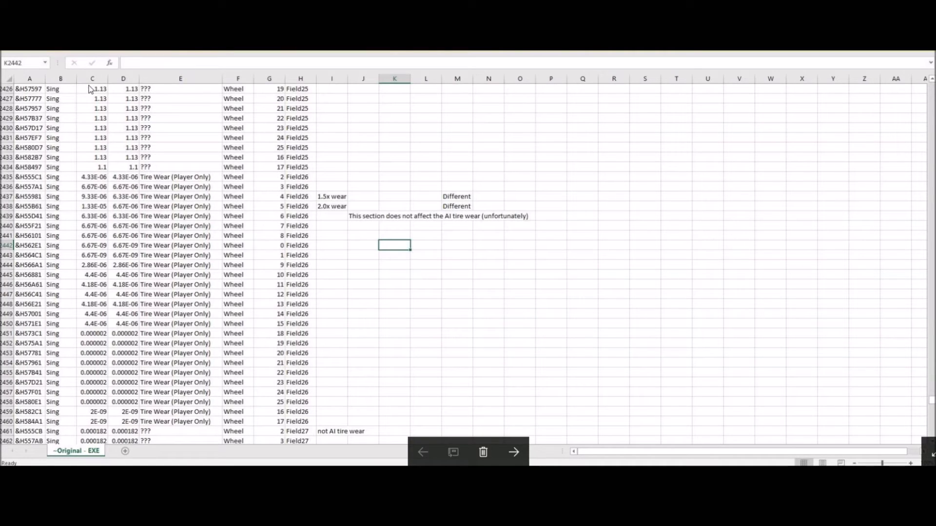
pyautogui.moveTo(353, 97)
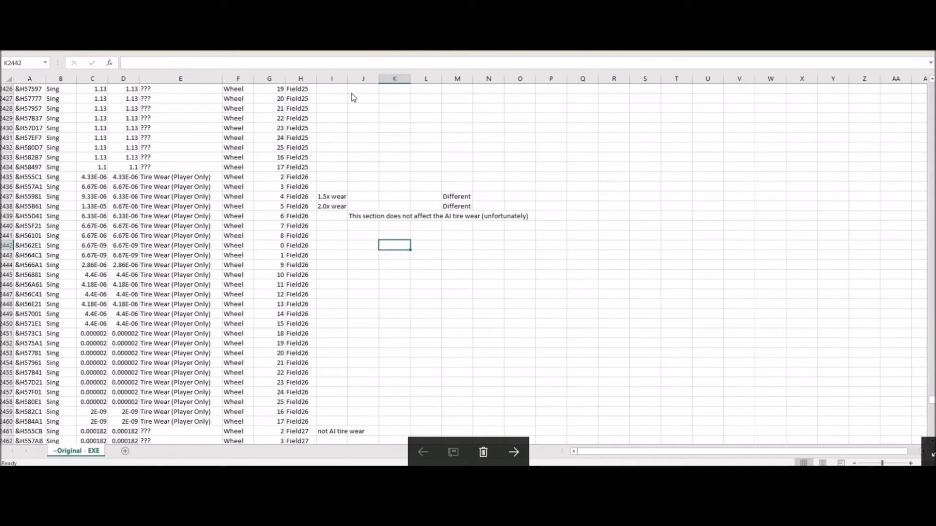
pyautogui.moveTo(97, 140)
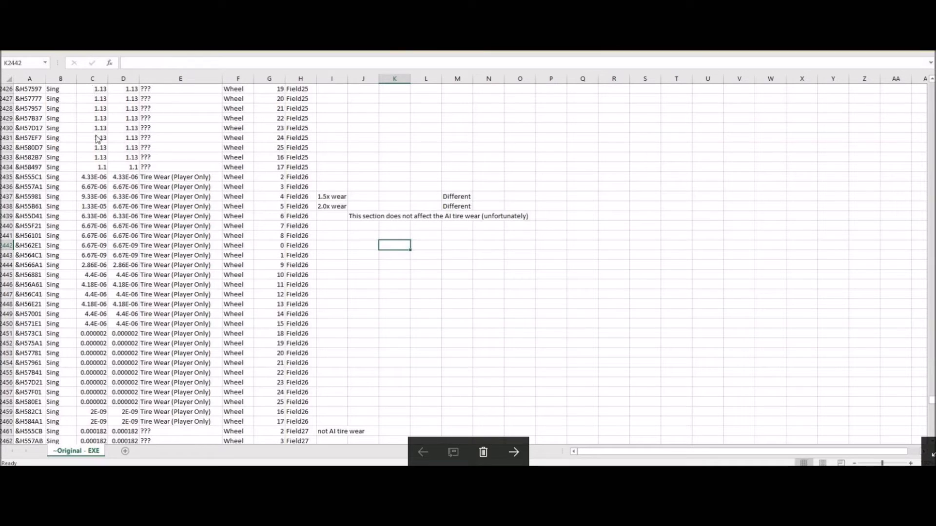
pyautogui.moveTo(95, 108)
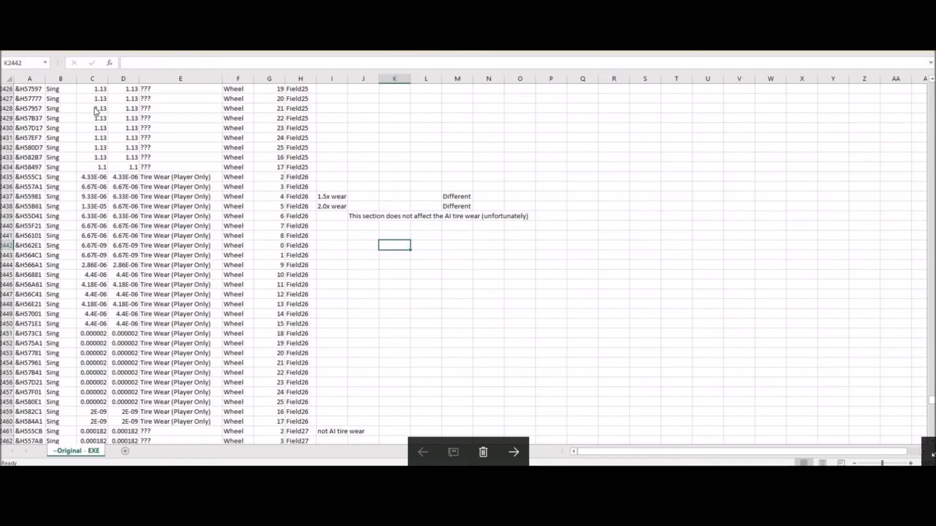
pyautogui.moveTo(94, 123)
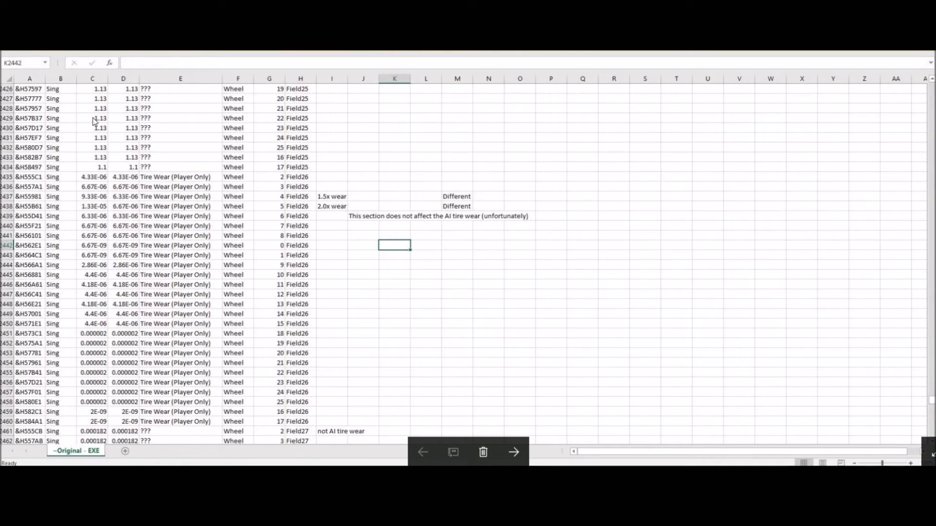
pyautogui.moveTo(82, 216)
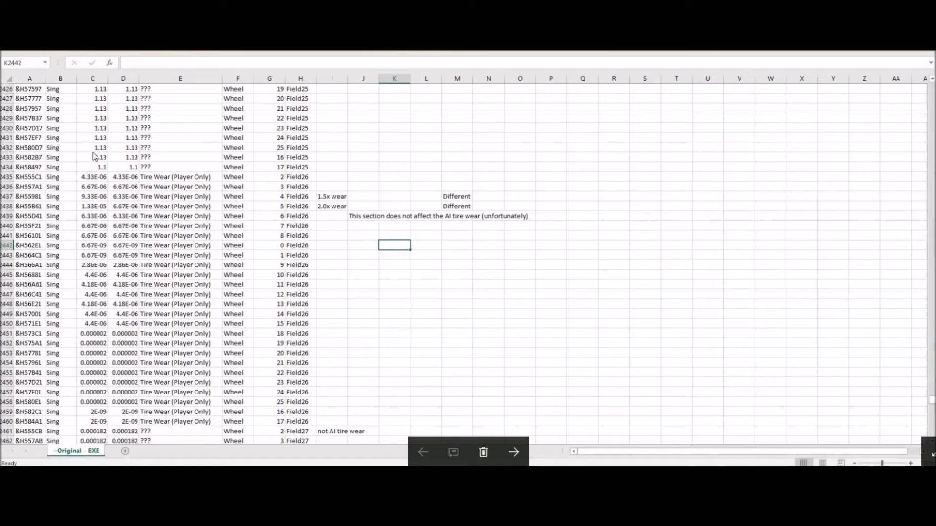
pyautogui.moveTo(126, 99)
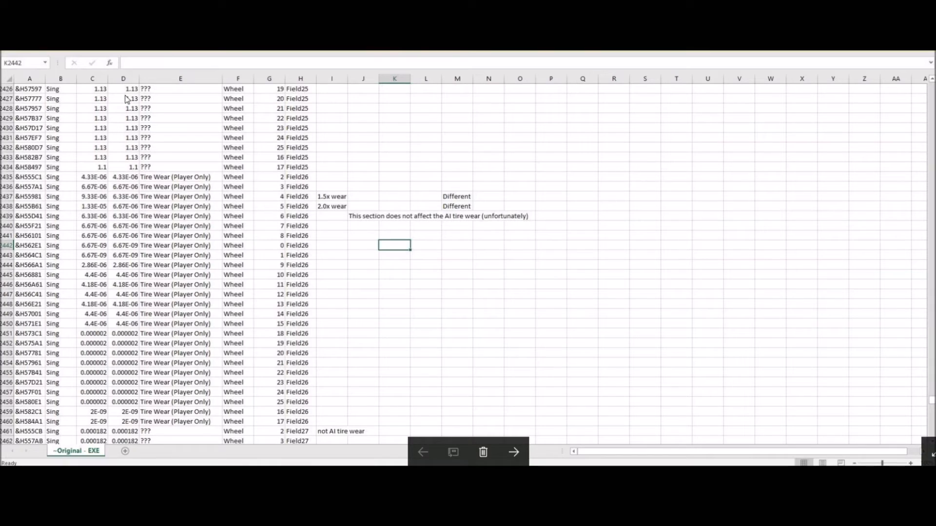
pyautogui.moveTo(135, 89)
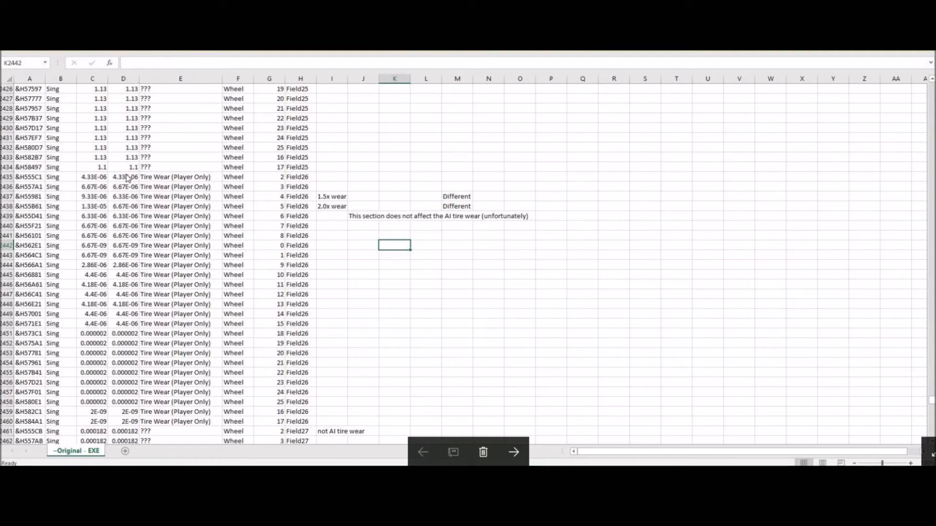
pyautogui.moveTo(125, 112)
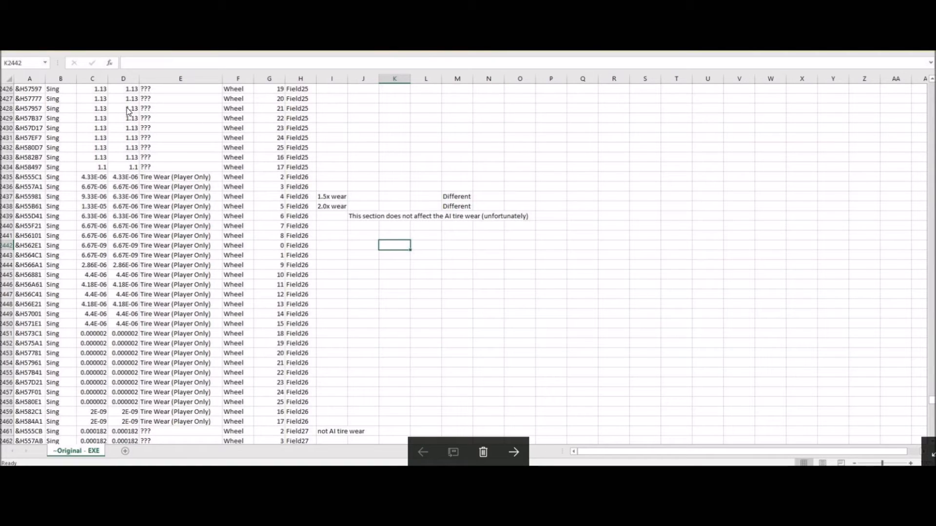
pyautogui.moveTo(182, 101)
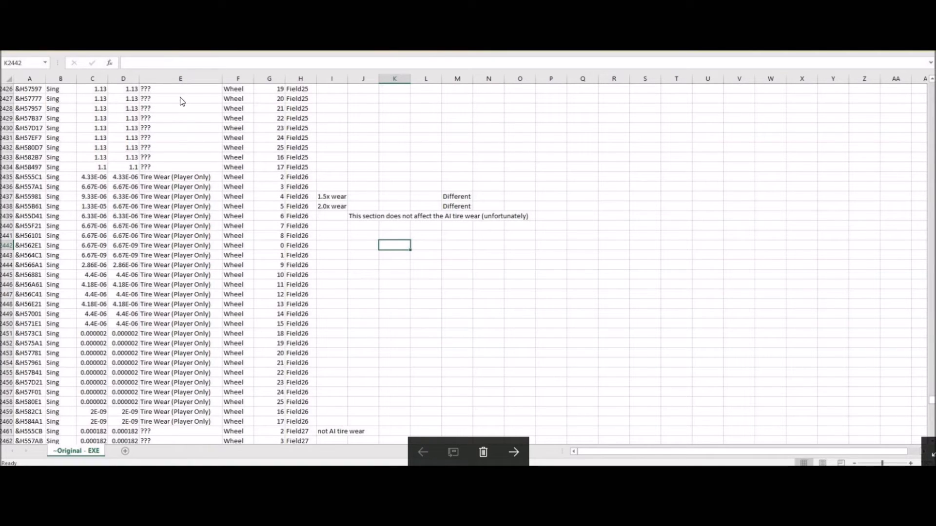
pyautogui.moveTo(162, 182)
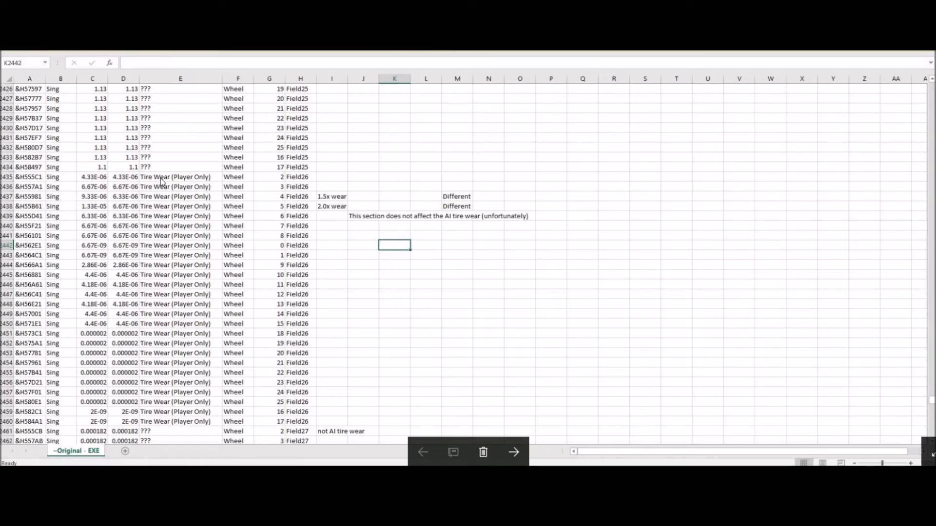
pyautogui.moveTo(186, 199)
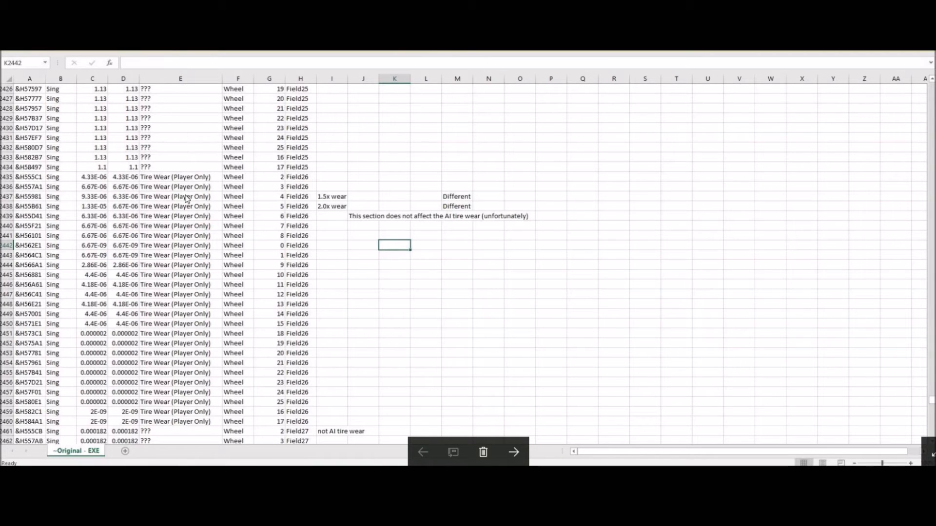
pyautogui.moveTo(178, 115)
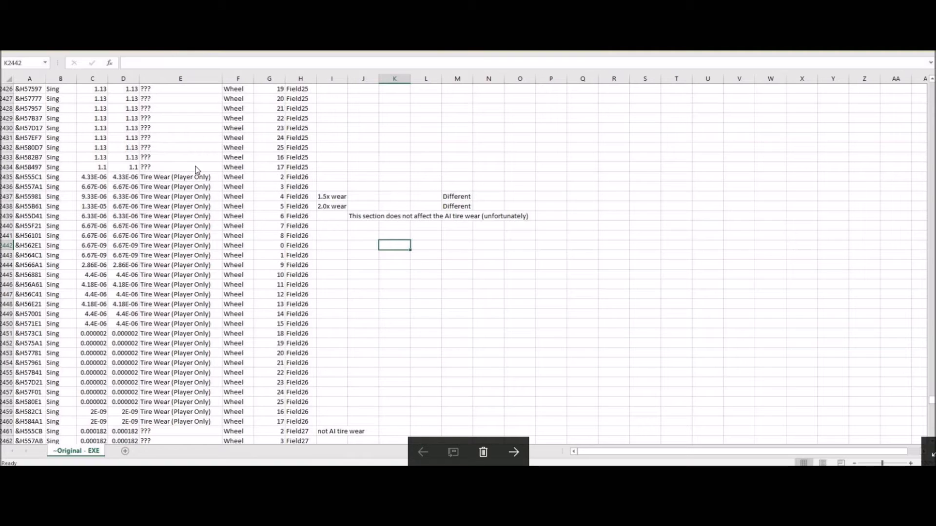
pyautogui.moveTo(155, 186)
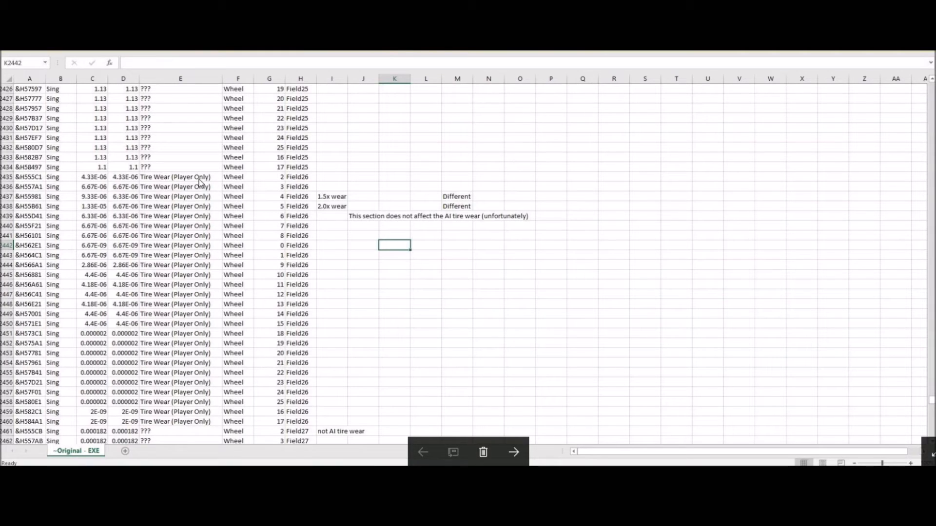
pyautogui.moveTo(189, 156)
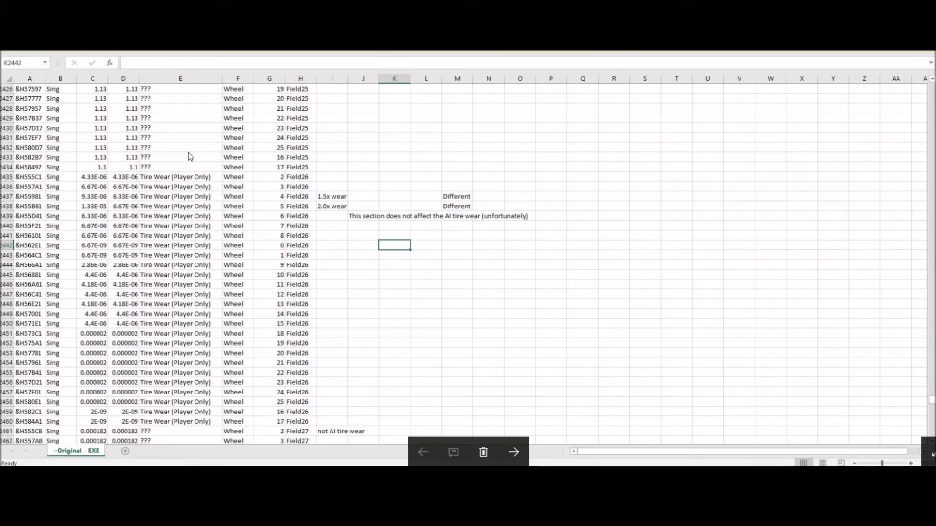
pyautogui.moveTo(152, 126)
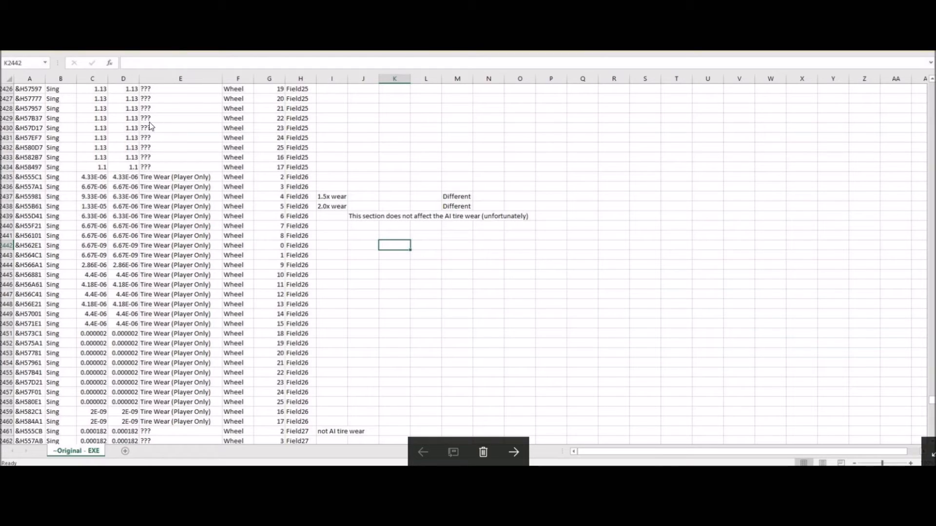
pyautogui.moveTo(170, 130)
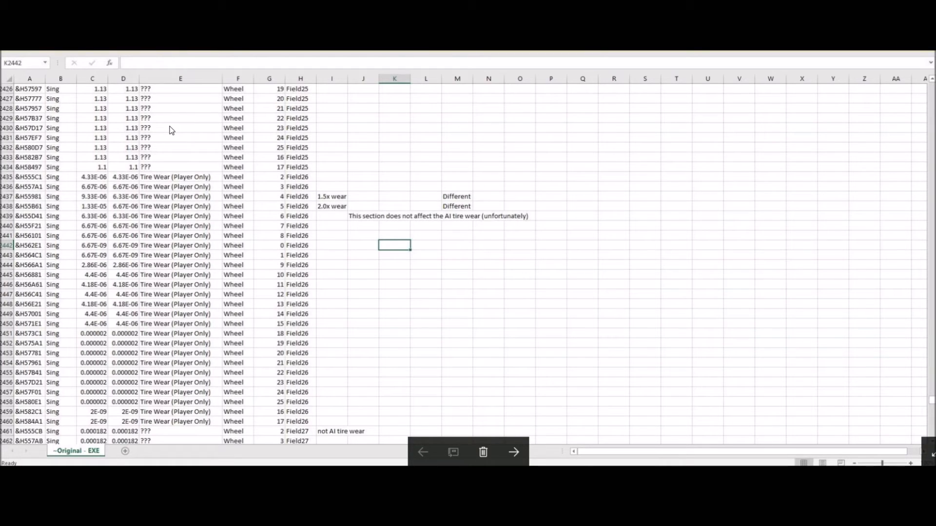
pyautogui.moveTo(173, 147)
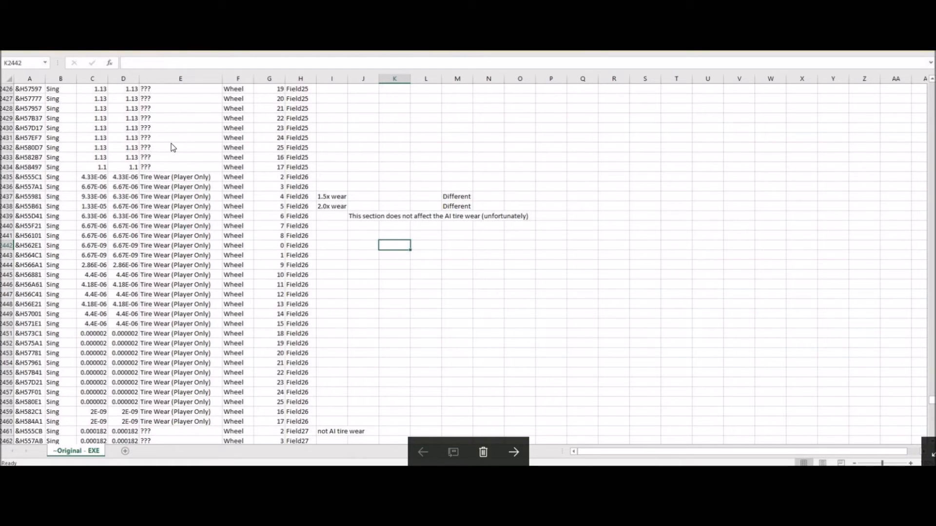
pyautogui.moveTo(195, 169)
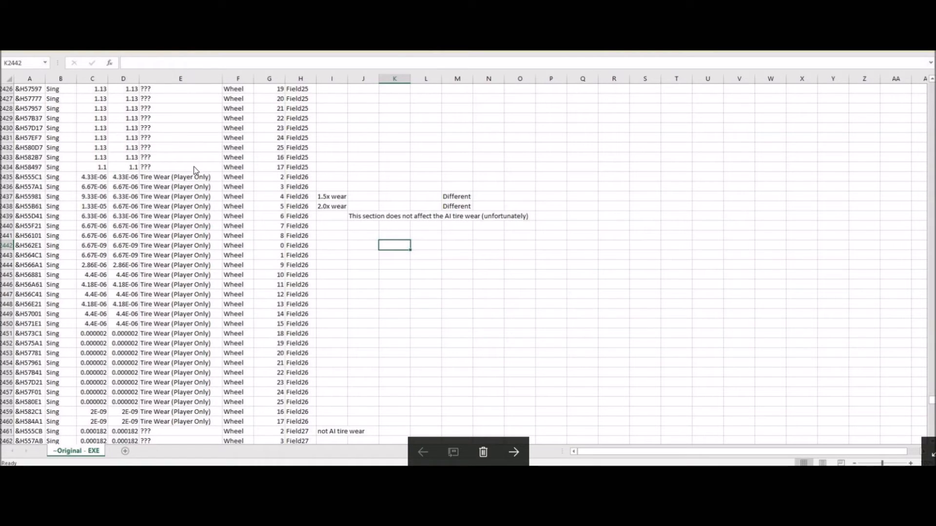
pyautogui.moveTo(181, 186)
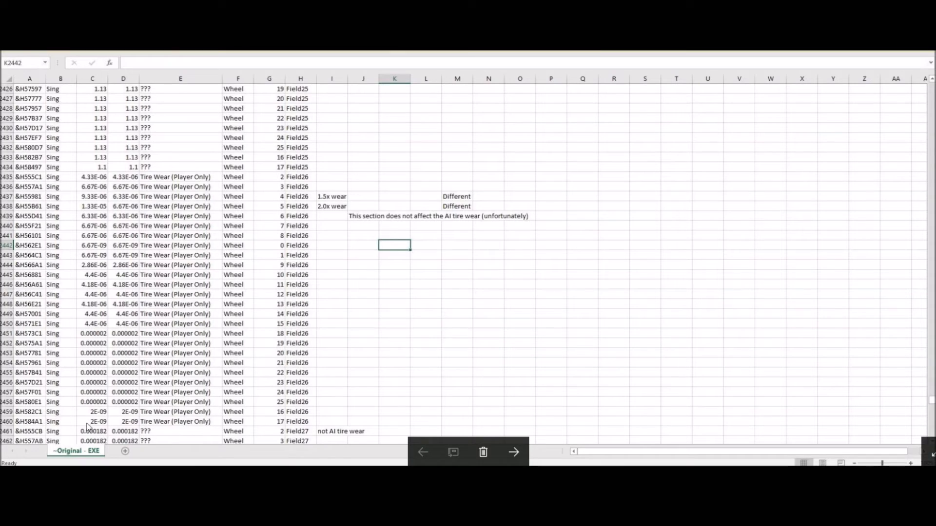
pyautogui.moveTo(192, 184)
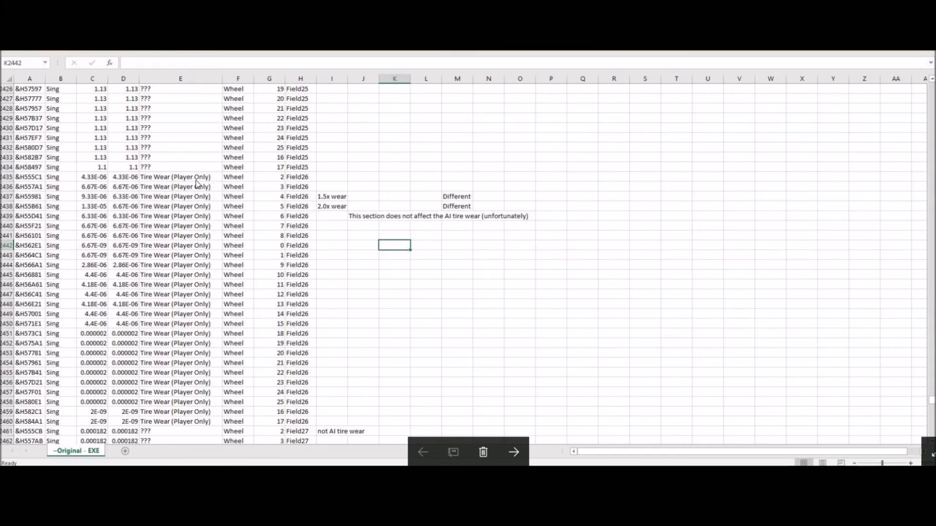
pyautogui.moveTo(270, 192)
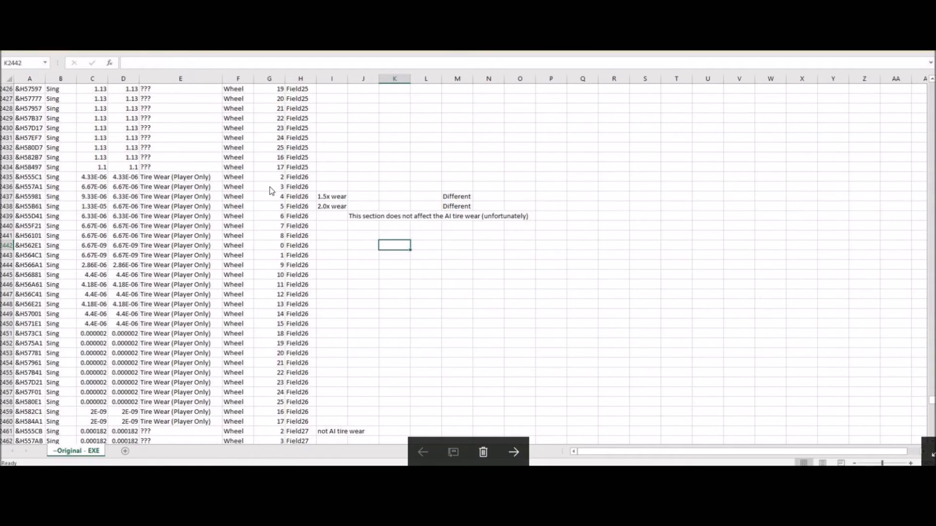
pyautogui.moveTo(409, 156)
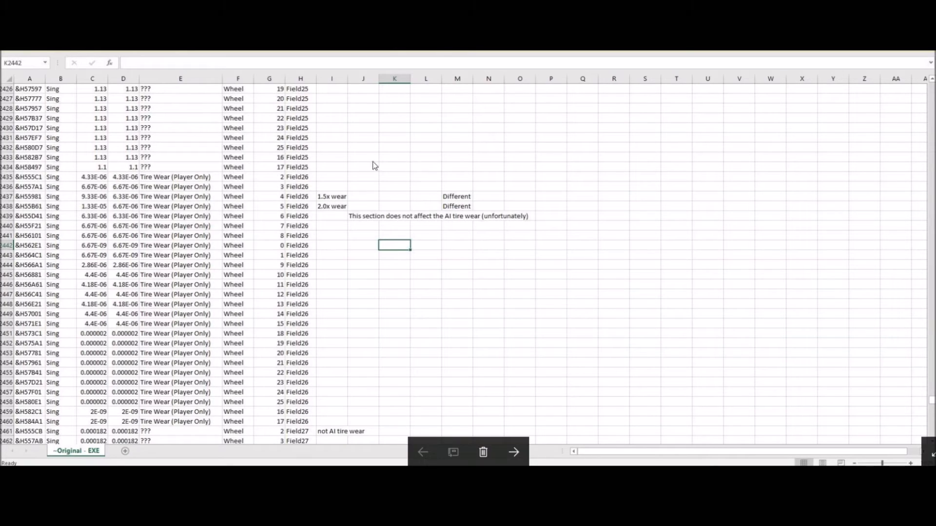
pyautogui.moveTo(66, 206)
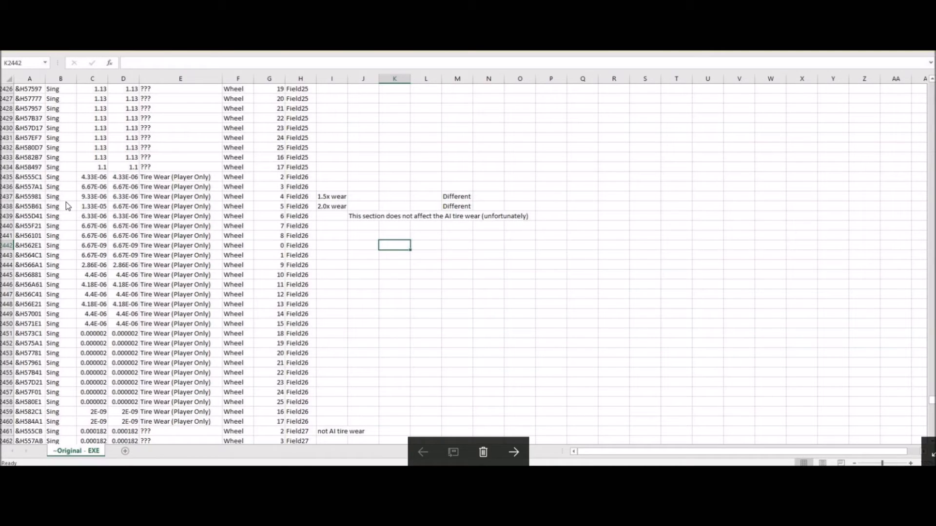
pyautogui.moveTo(151, 185)
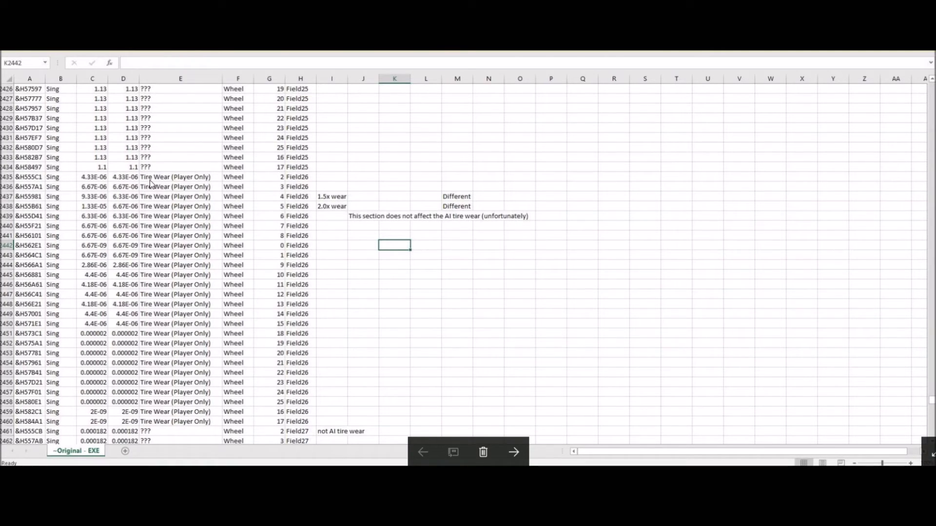
pyautogui.moveTo(102, 225)
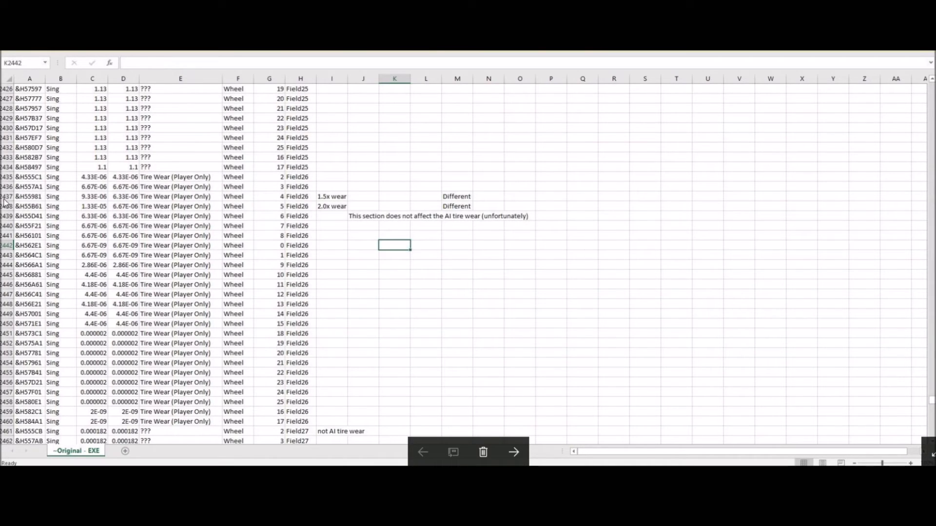
pyautogui.moveTo(18, 216)
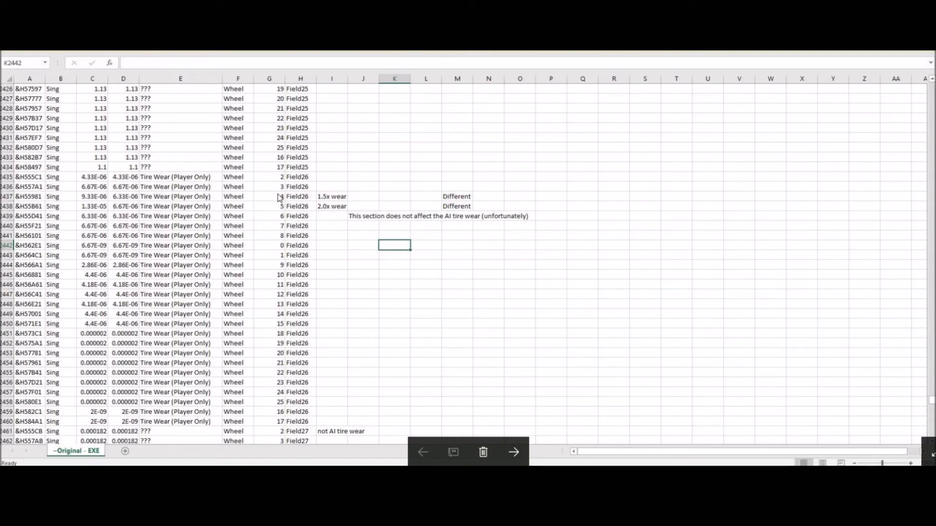
pyautogui.moveTo(277, 212)
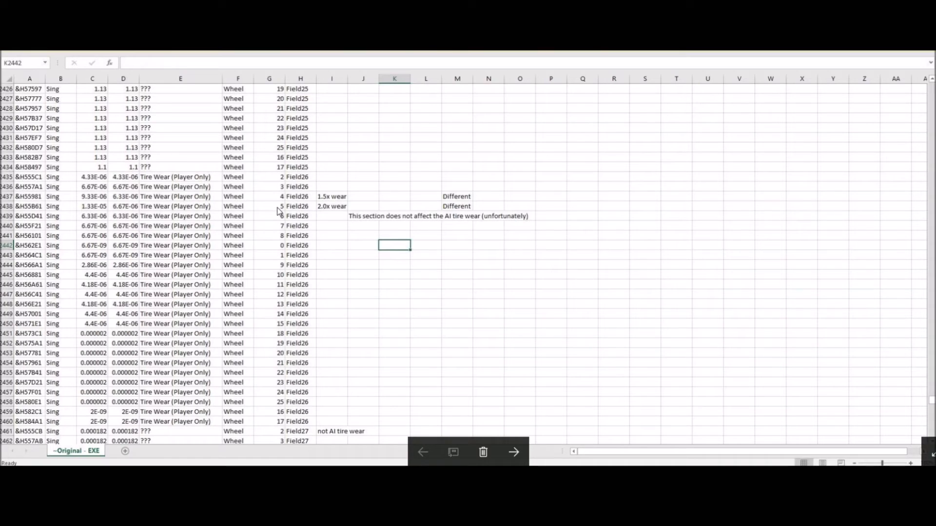
pyautogui.moveTo(274, 198)
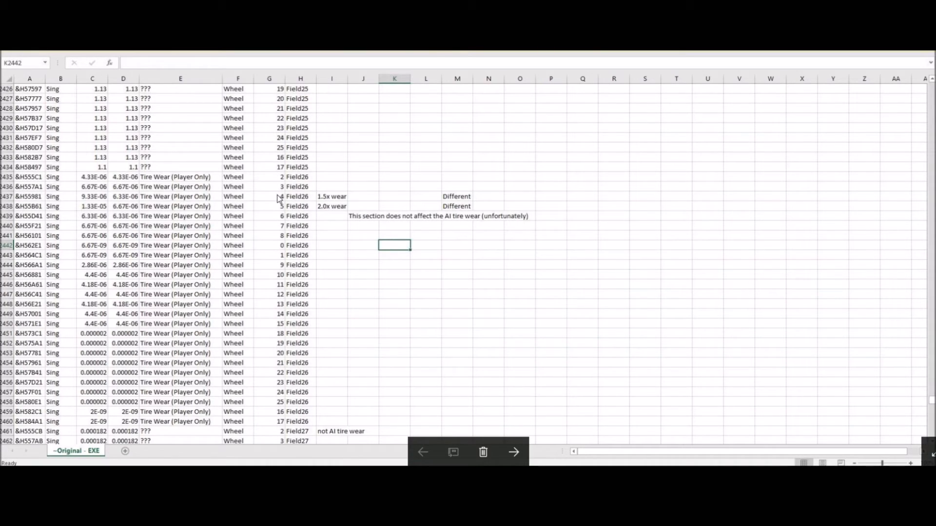
pyautogui.moveTo(78, 216)
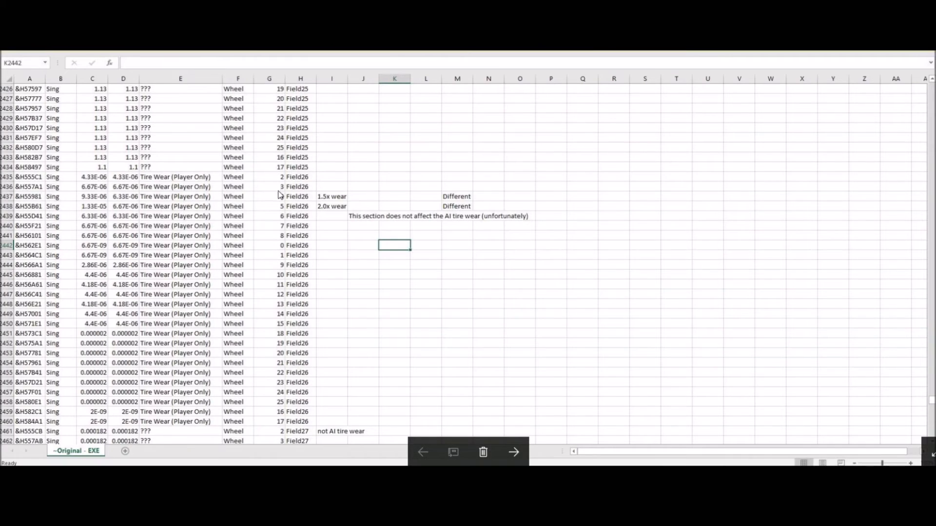
pyautogui.moveTo(274, 190)
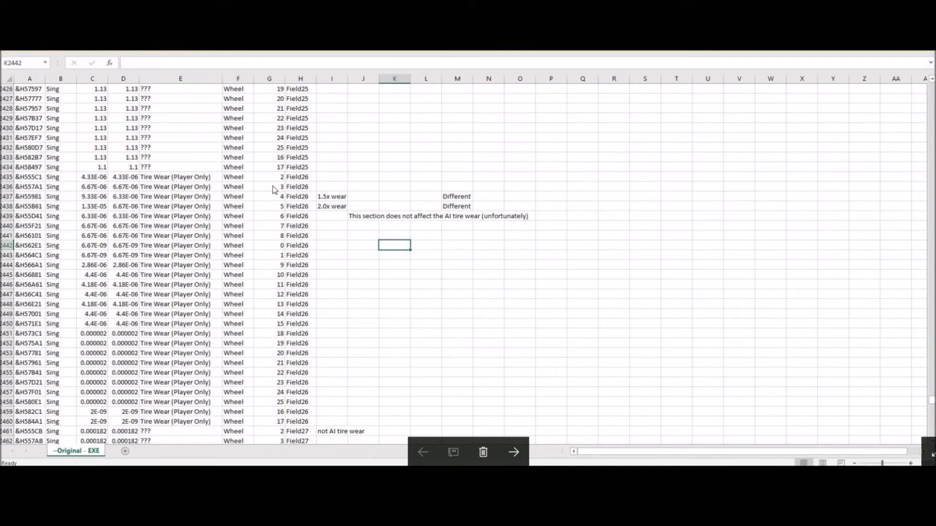
pyautogui.moveTo(274, 220)
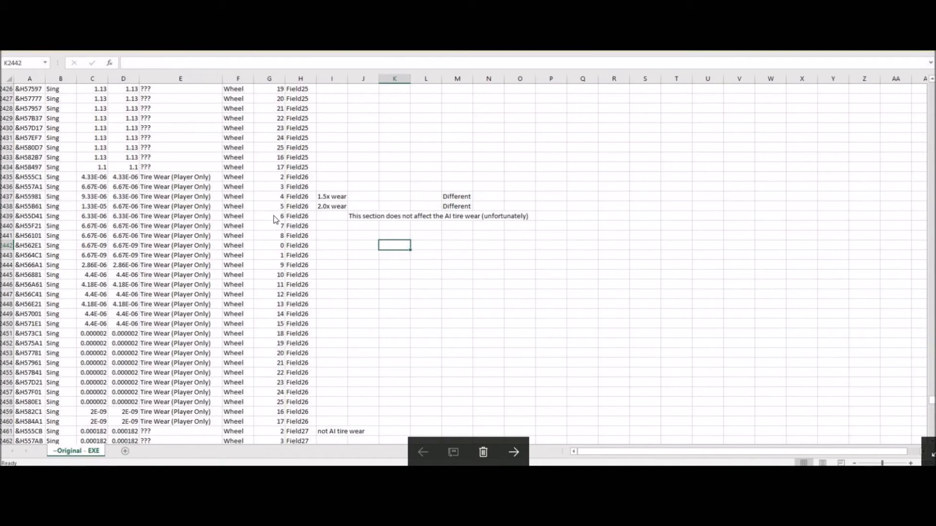
pyautogui.moveTo(265, 288)
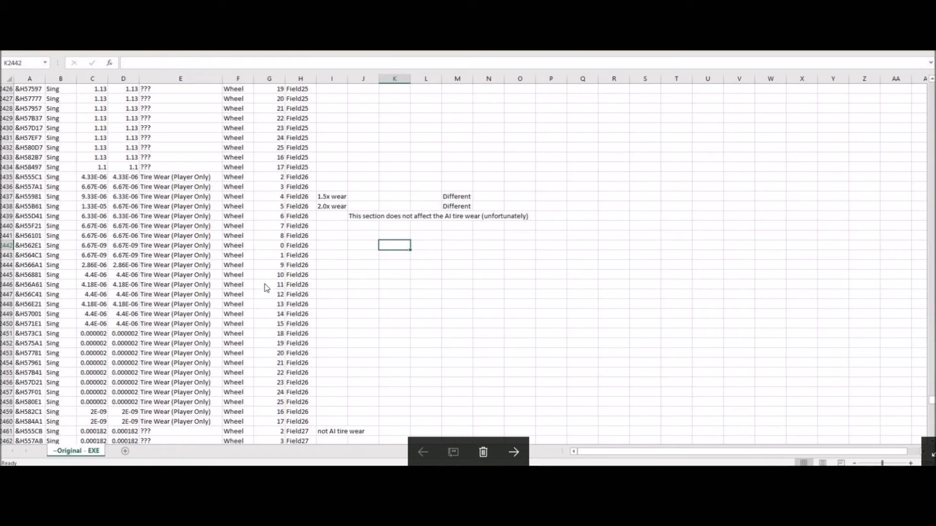
pyautogui.moveTo(278, 211)
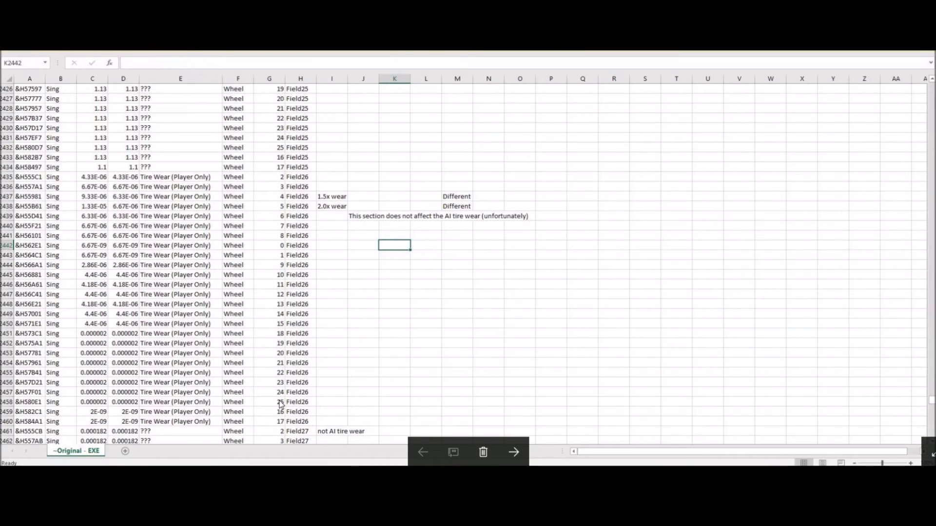
pyautogui.moveTo(271, 421)
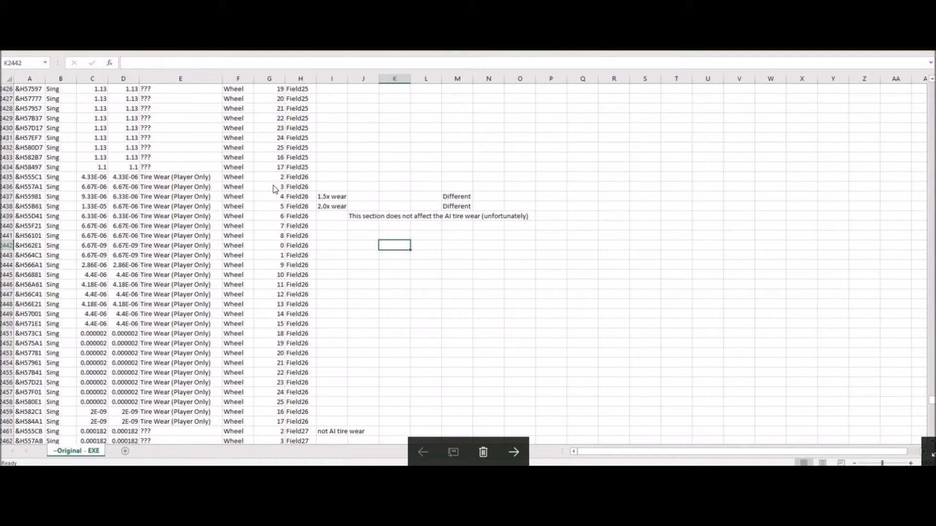
pyautogui.moveTo(274, 209)
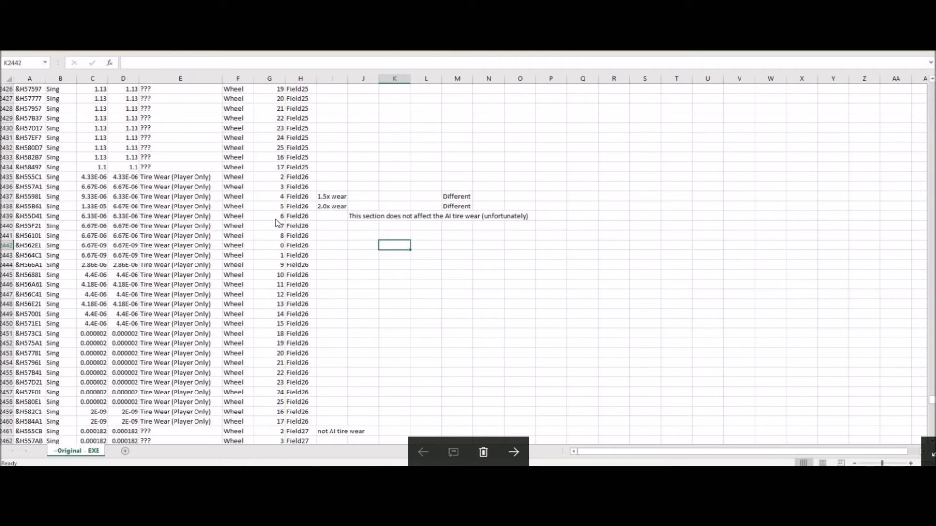
pyautogui.moveTo(272, 229)
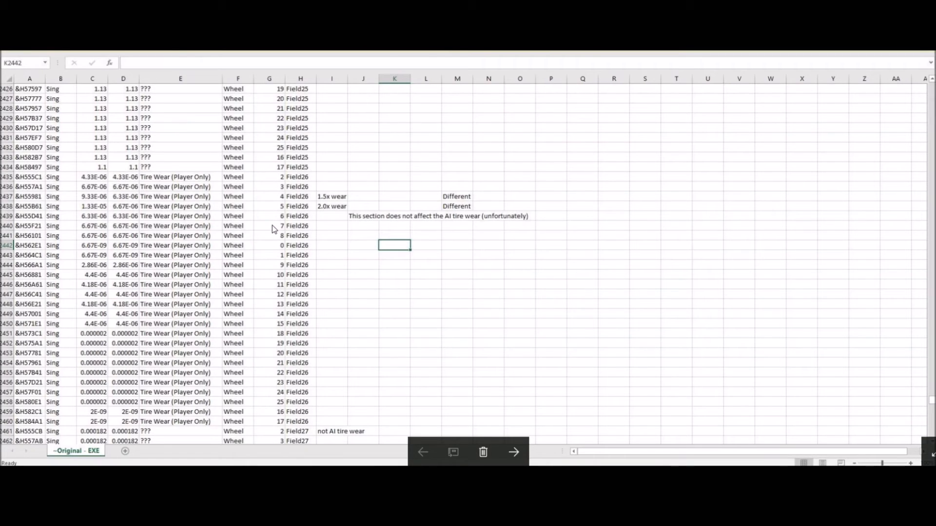
pyautogui.moveTo(271, 249)
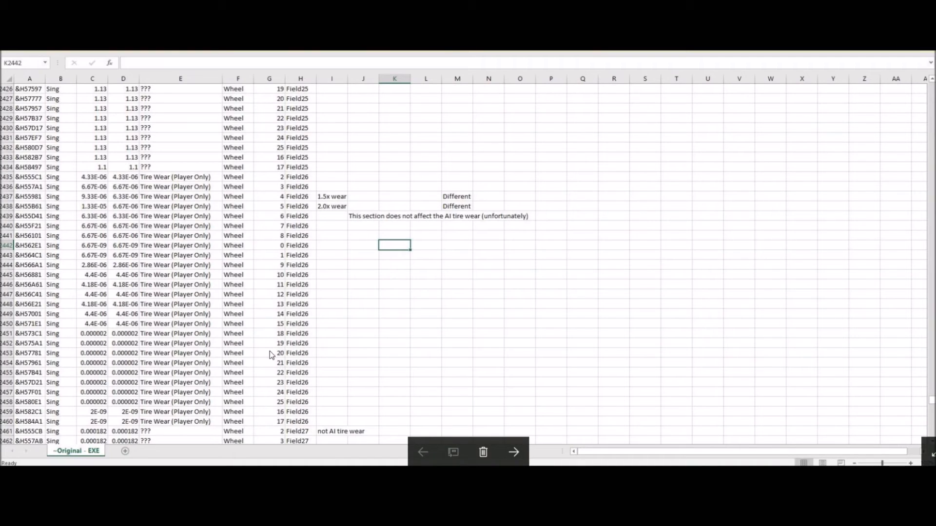
pyautogui.moveTo(296, 174)
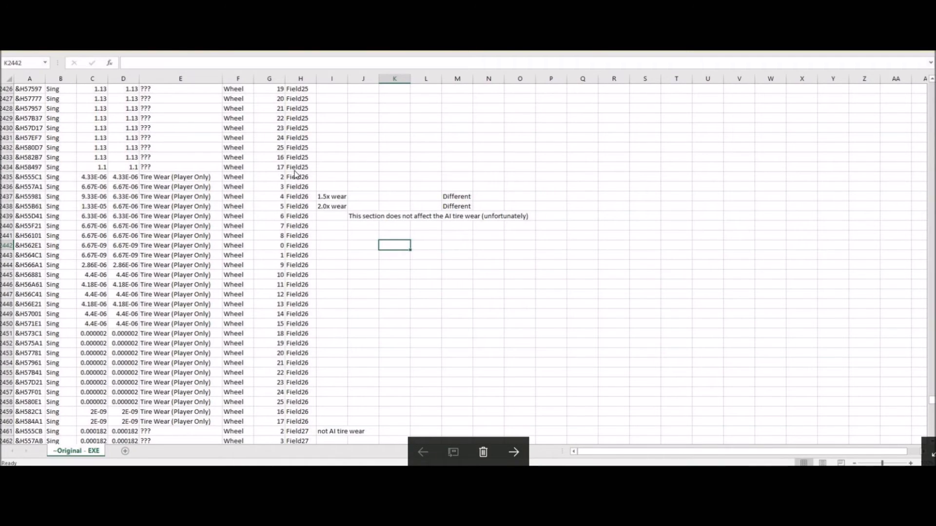
pyautogui.moveTo(170, 428)
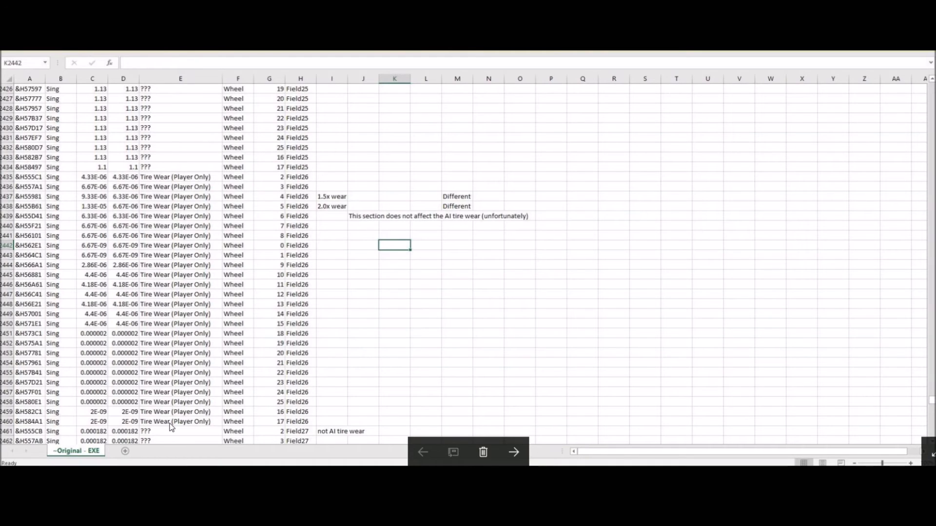
pyautogui.moveTo(229, 171)
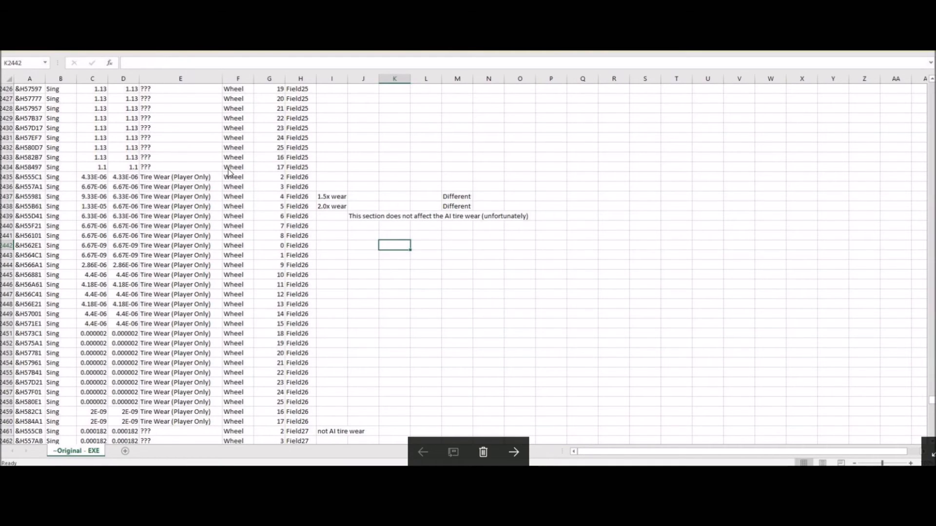
pyautogui.moveTo(279, 201)
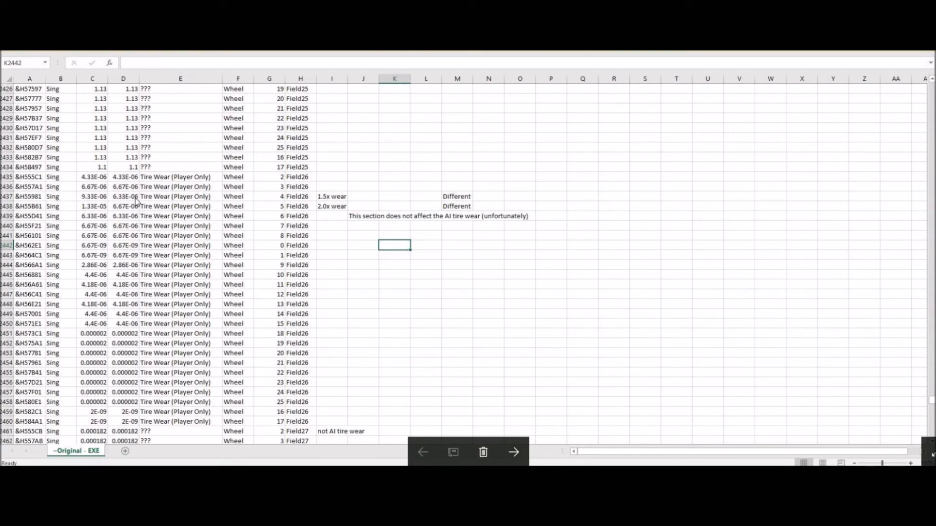
pyautogui.moveTo(325, 206)
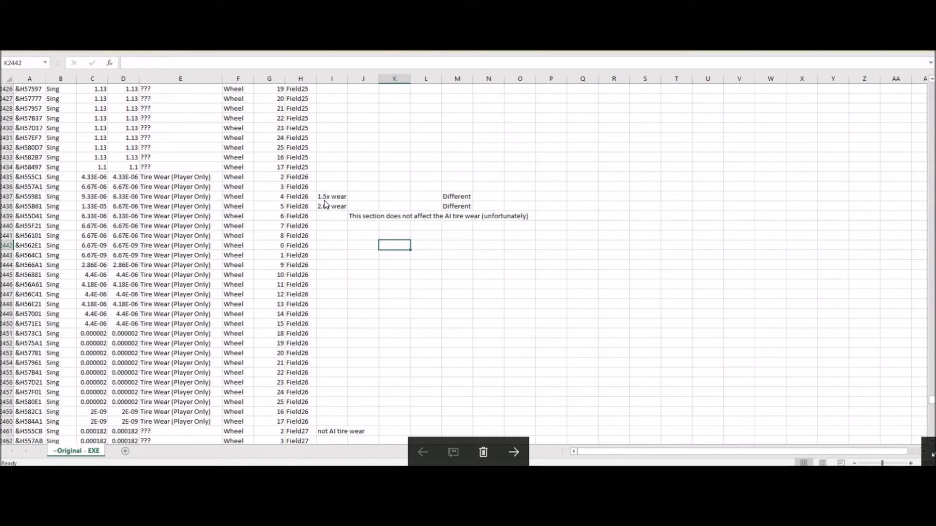
pyautogui.moveTo(84, 203)
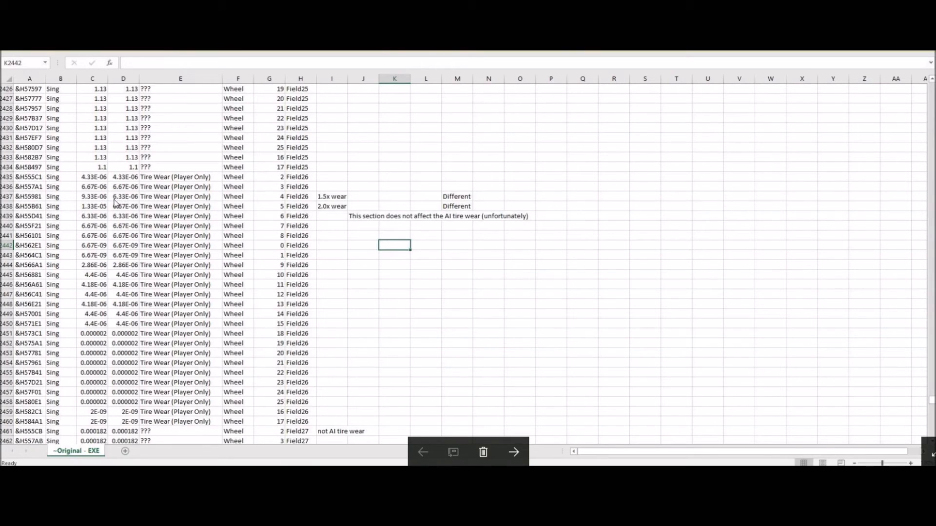
pyautogui.moveTo(319, 206)
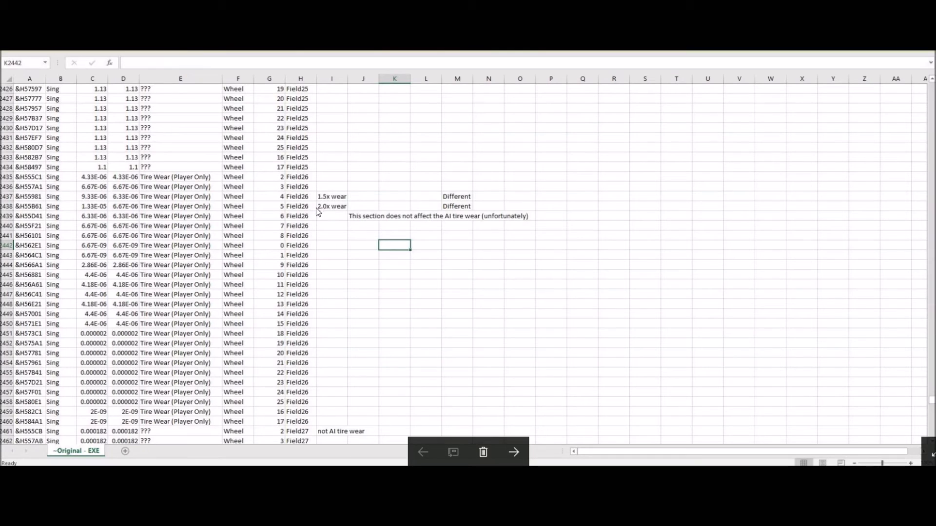
pyautogui.moveTo(90, 214)
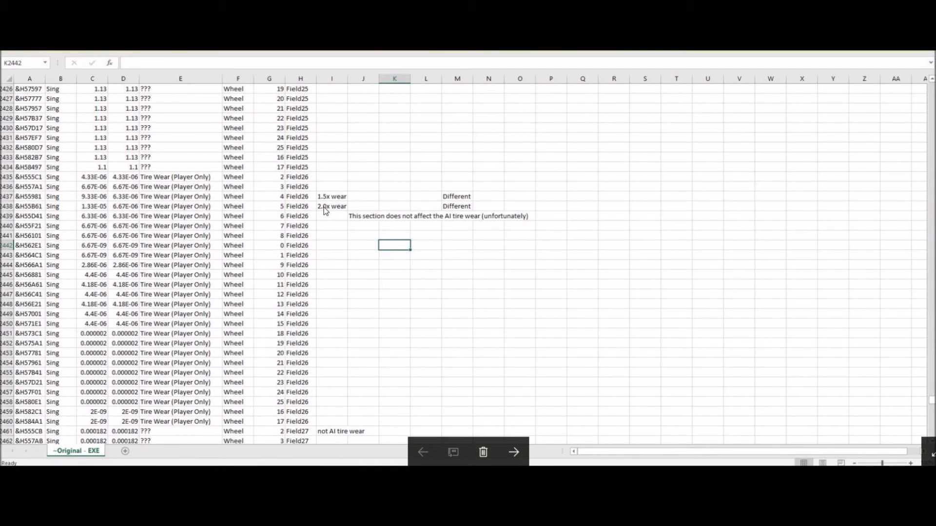
pyautogui.moveTo(457, 87)
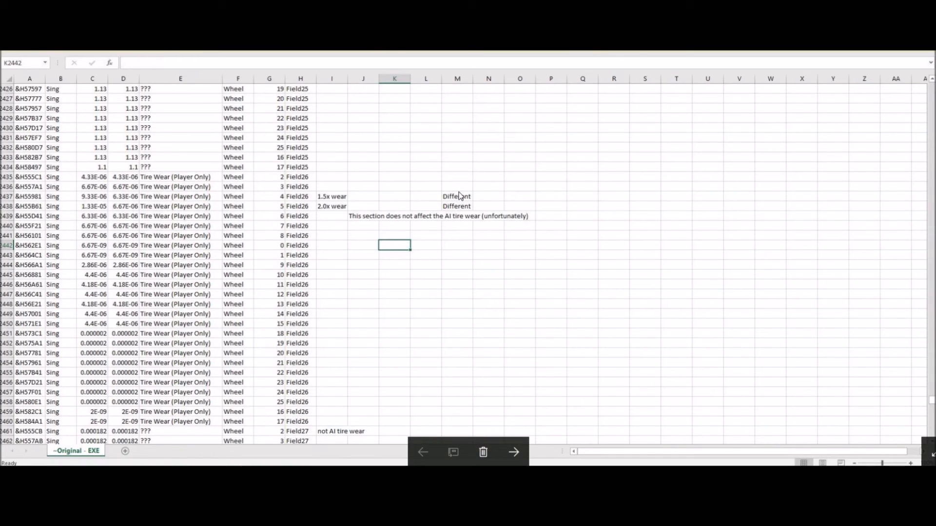
pyautogui.moveTo(470, 400)
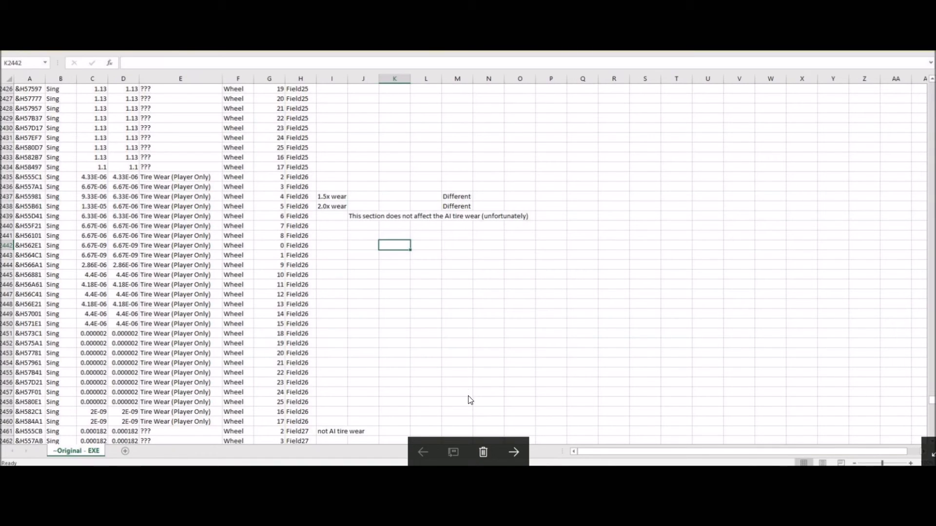
pyautogui.moveTo(461, 194)
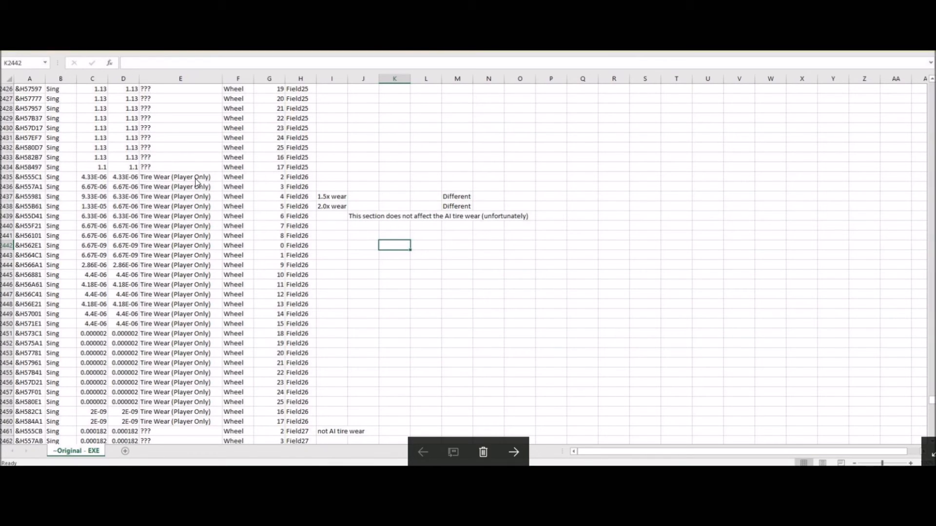
pyautogui.moveTo(169, 187)
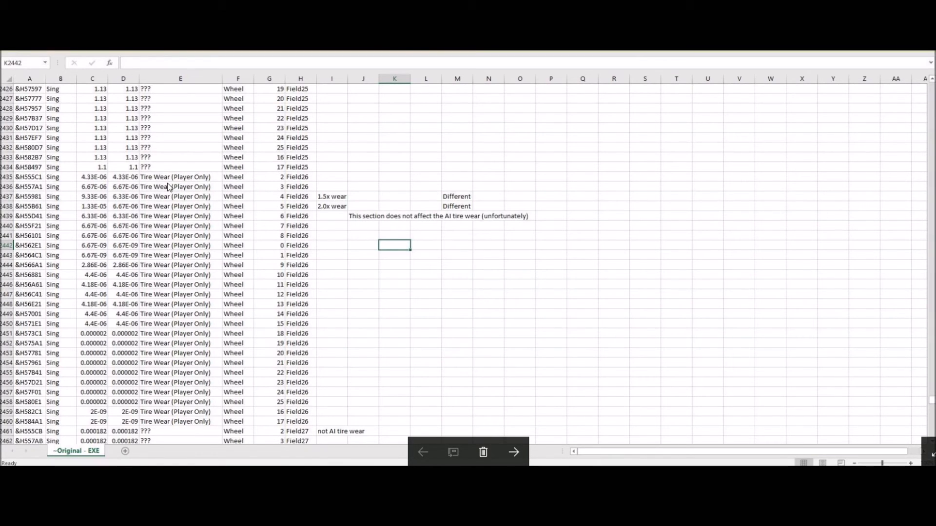
pyautogui.moveTo(164, 149)
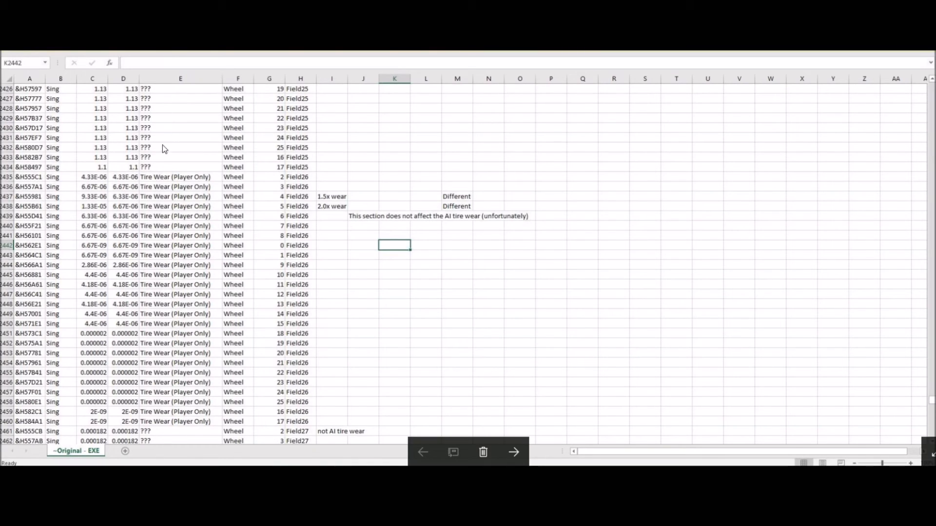
pyautogui.moveTo(7, 186)
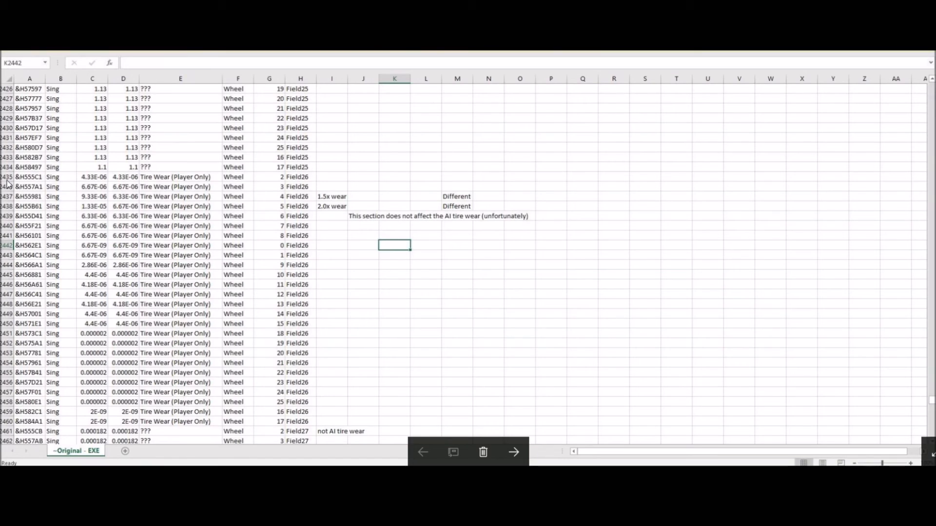
pyautogui.moveTo(4, 445)
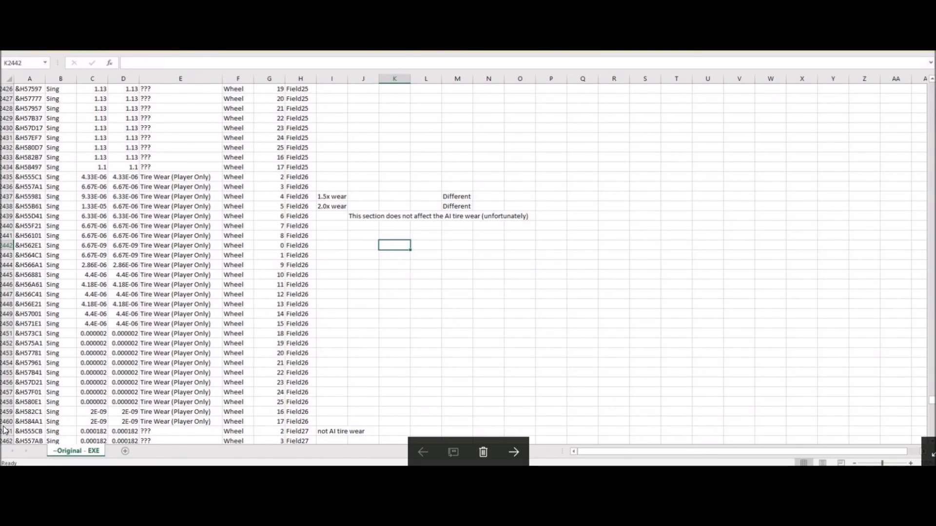
pyautogui.moveTo(80, 423)
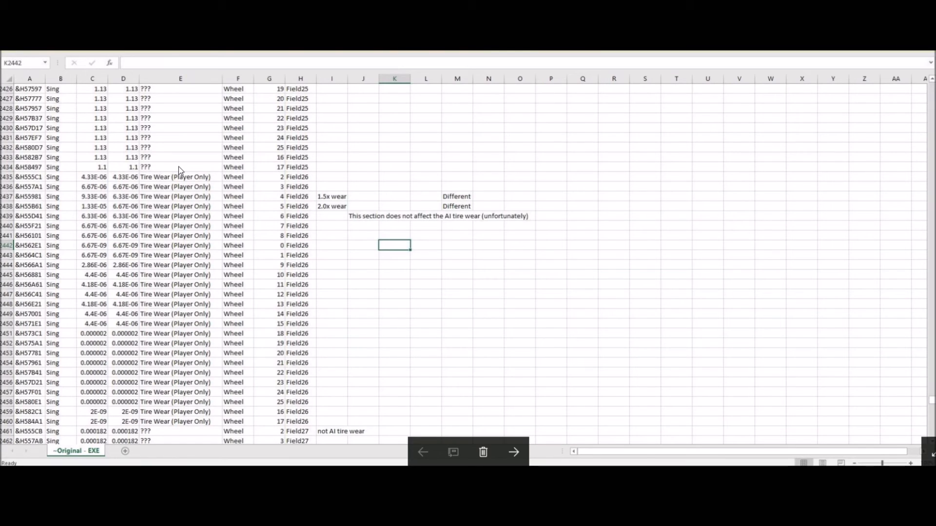
pyautogui.moveTo(187, 180)
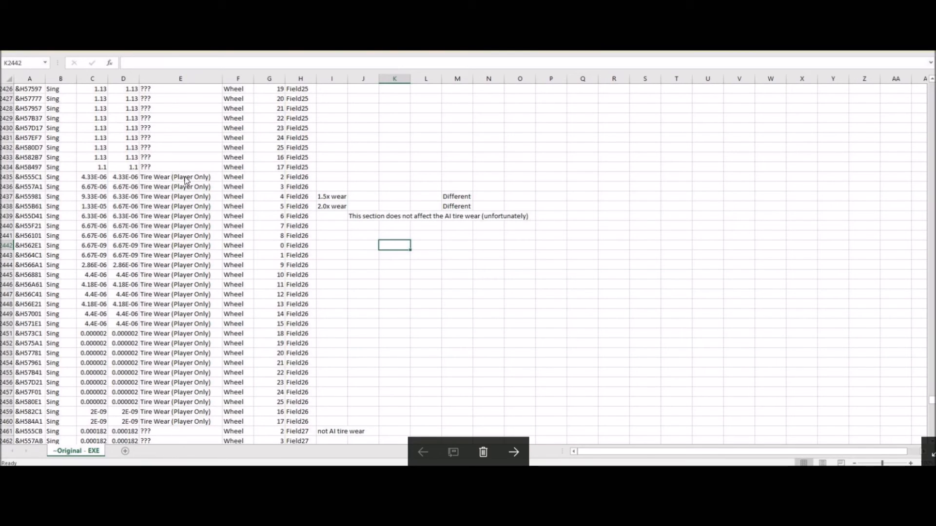
pyautogui.moveTo(151, 166)
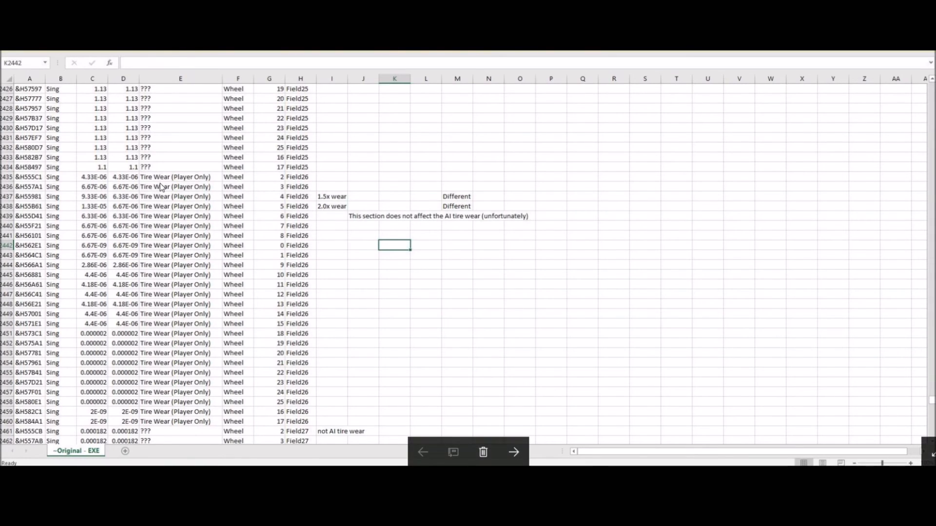
pyautogui.moveTo(150, 199)
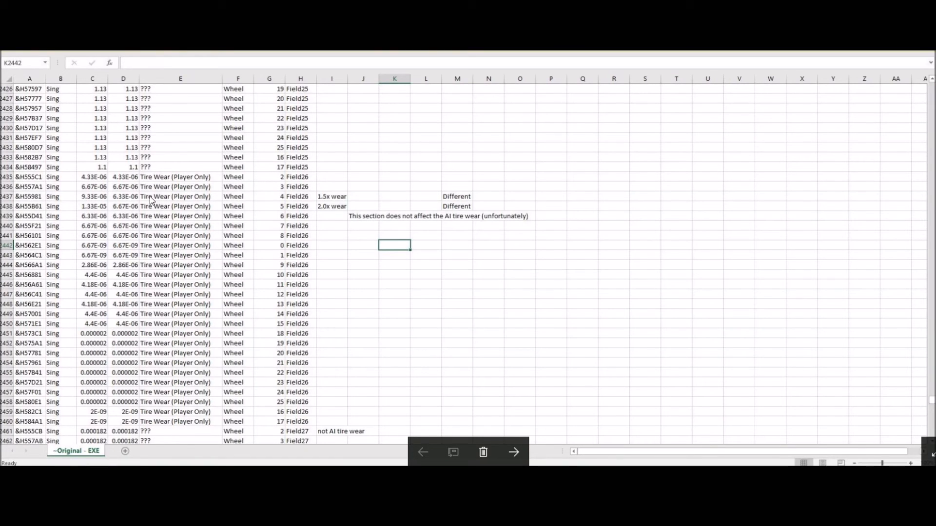
pyautogui.moveTo(398, 231)
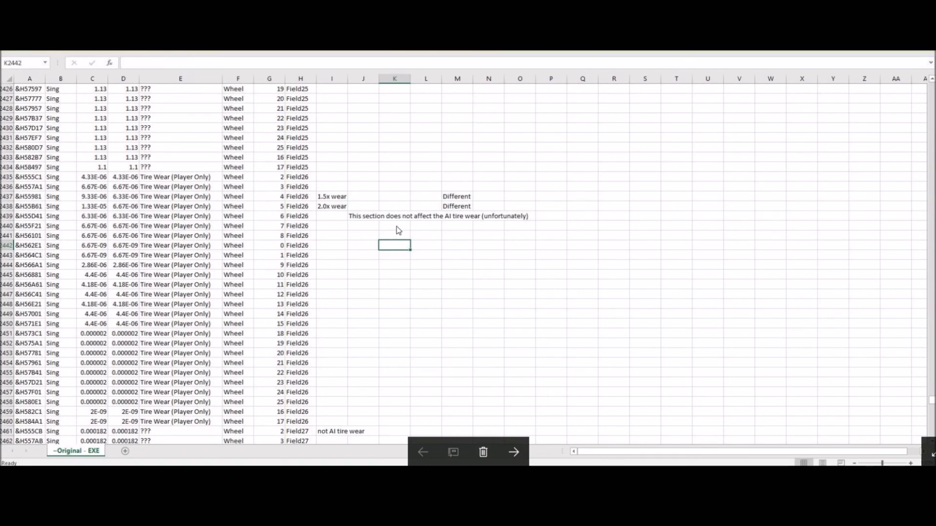
pyautogui.moveTo(453, 227)
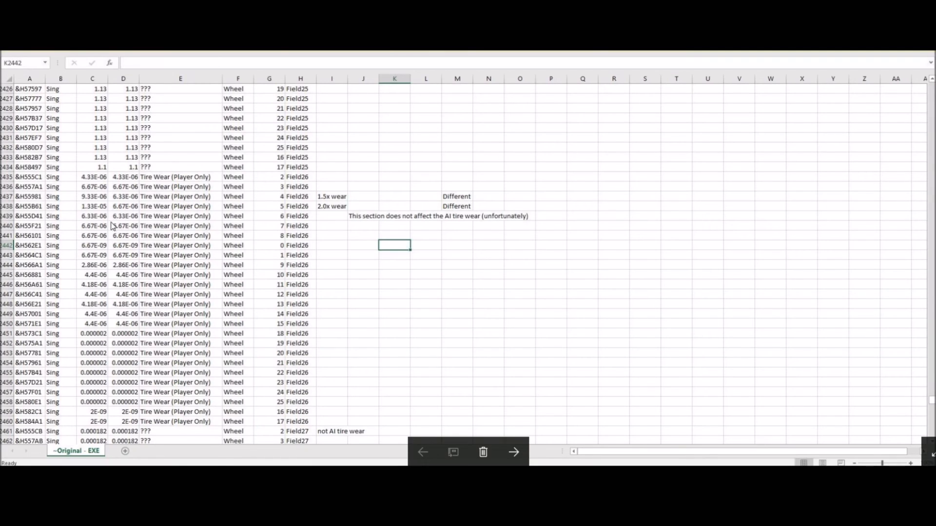
pyautogui.moveTo(149, 231)
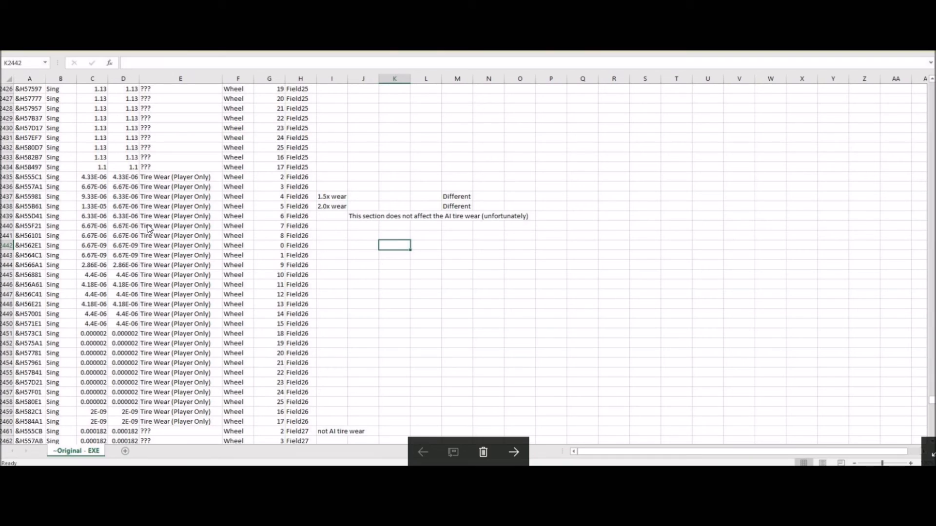
pyautogui.moveTo(97, 164)
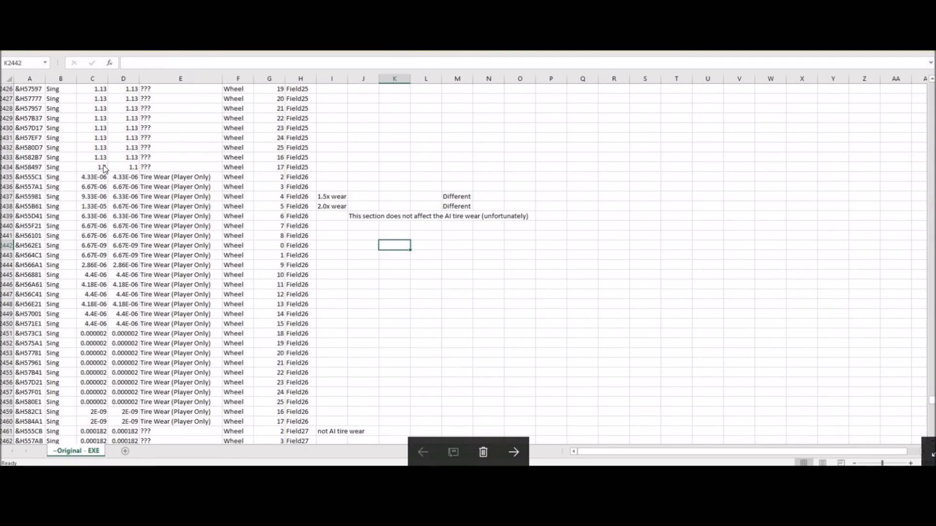
pyautogui.moveTo(71, 239)
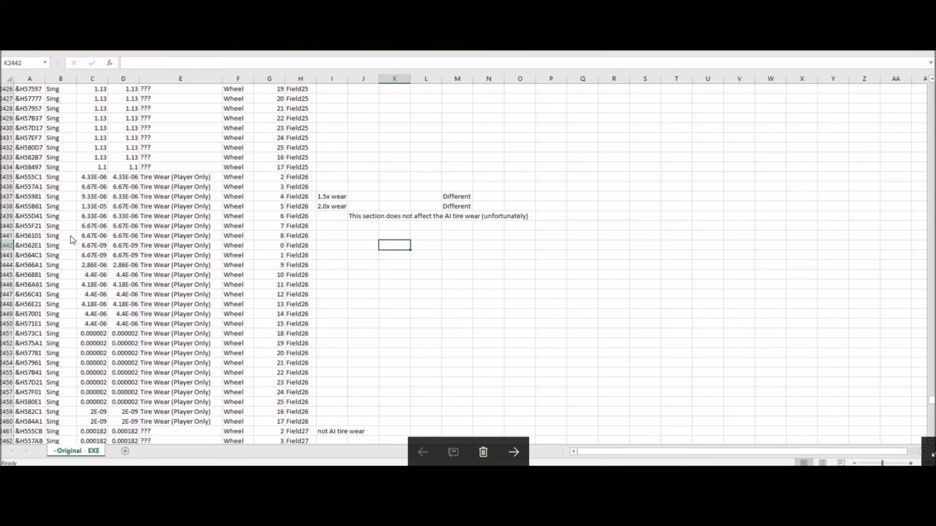
pyautogui.moveTo(354, 169)
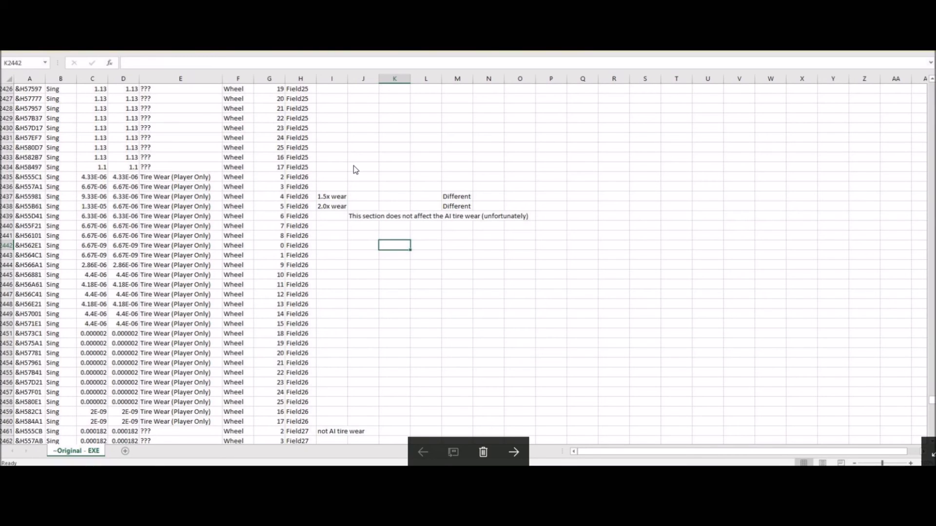
pyautogui.moveTo(203, 166)
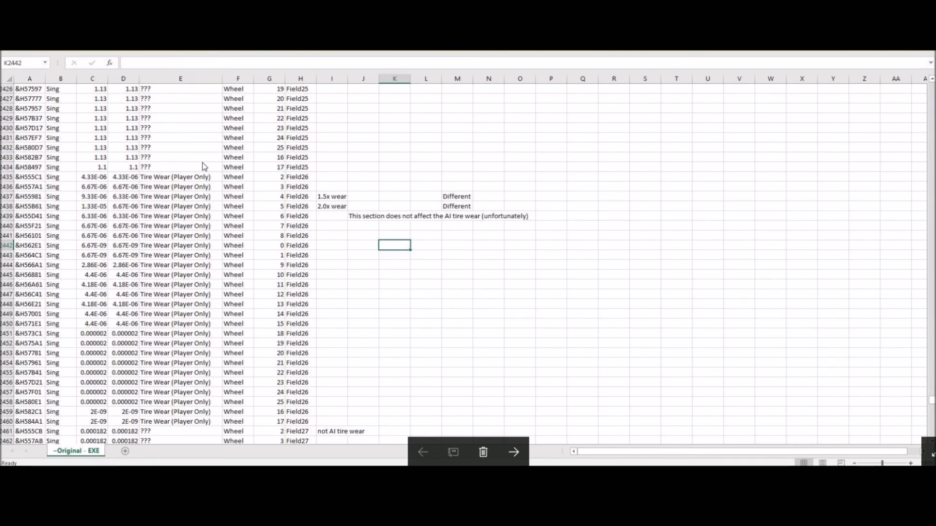
pyautogui.moveTo(190, 166)
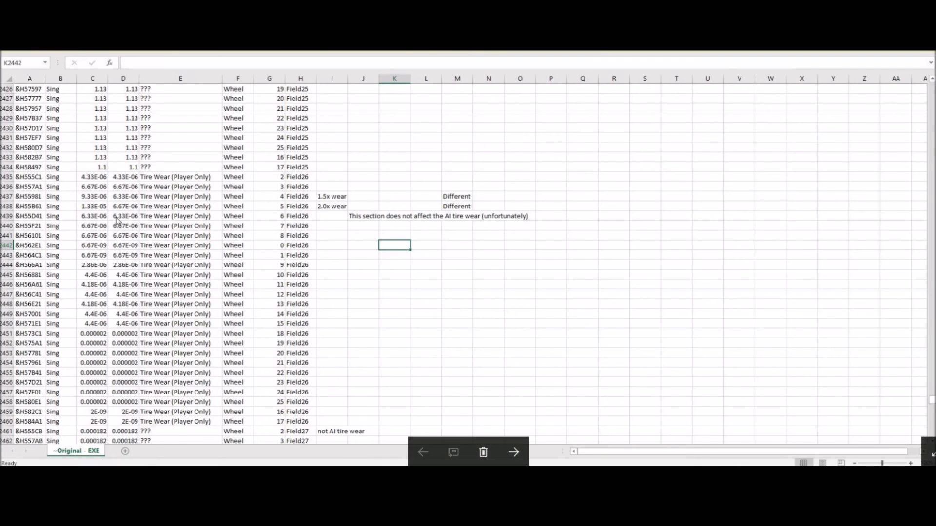
pyautogui.moveTo(180, 157)
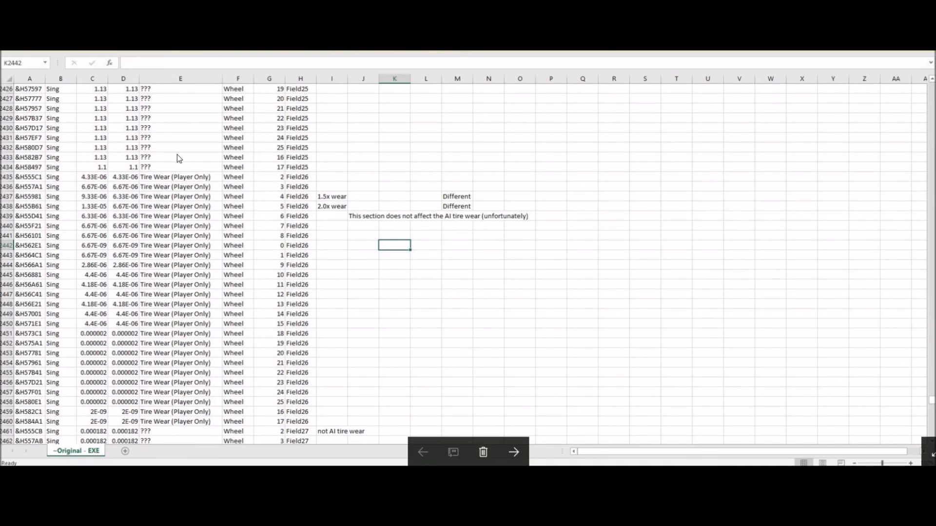
pyautogui.moveTo(135, 222)
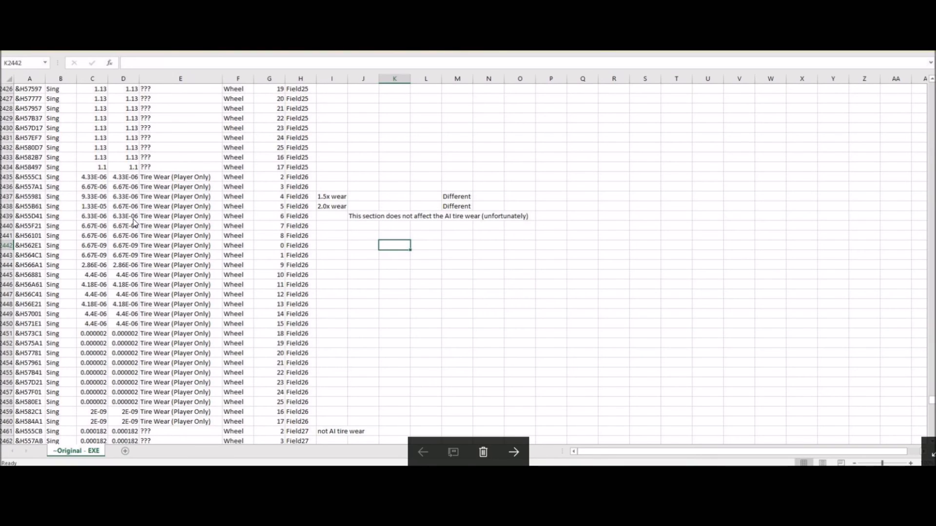
pyautogui.moveTo(180, 163)
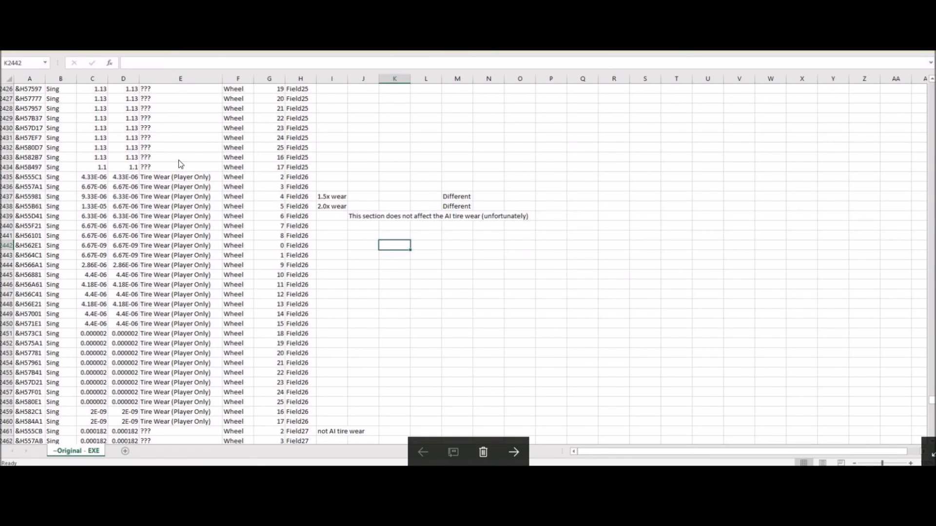
pyautogui.moveTo(142, 186)
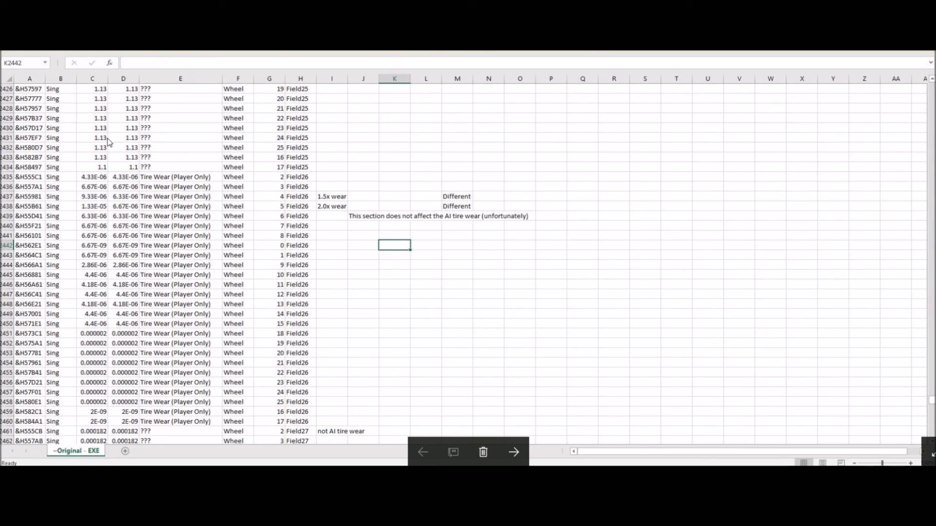
pyautogui.moveTo(96, 201)
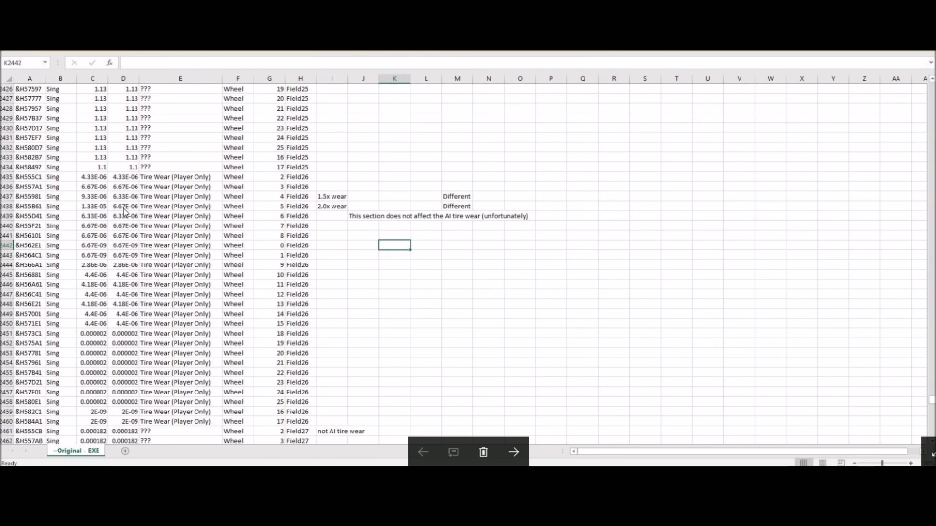
pyautogui.moveTo(161, 197)
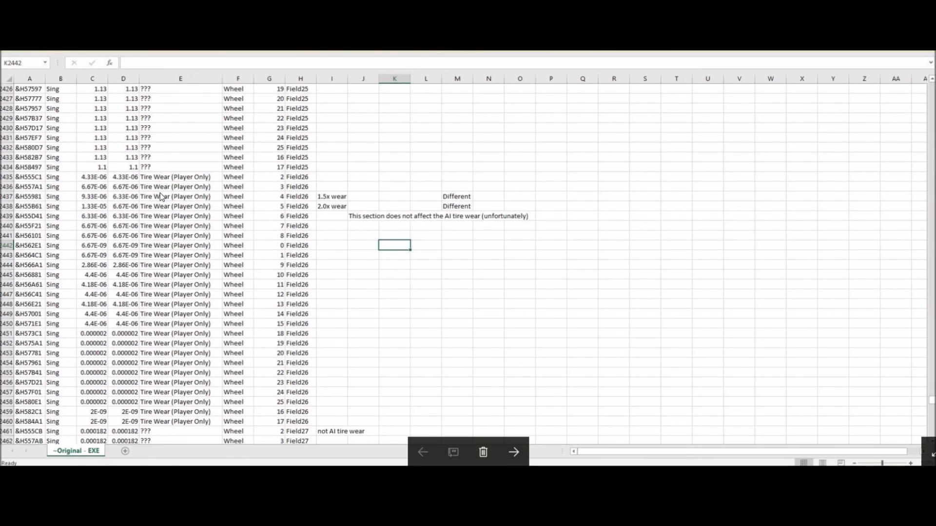
pyautogui.moveTo(553, 199)
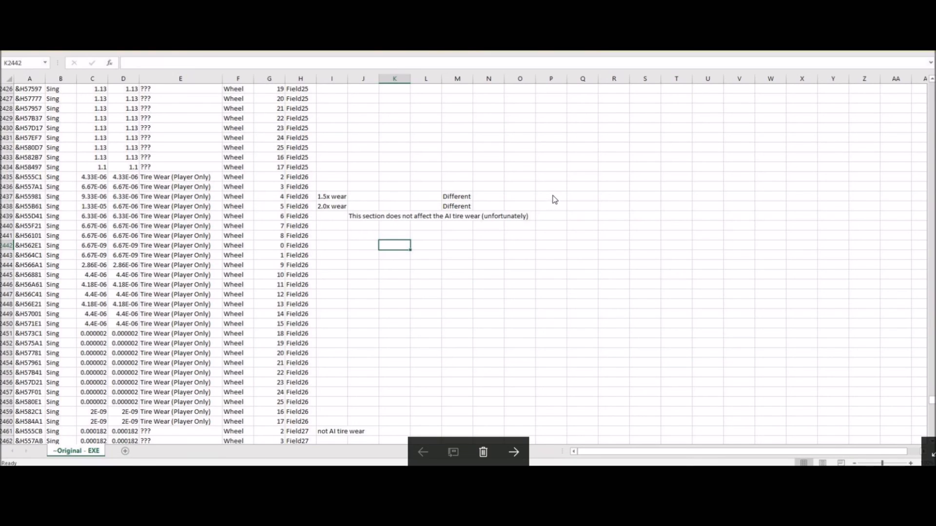
pyautogui.moveTo(548, 200)
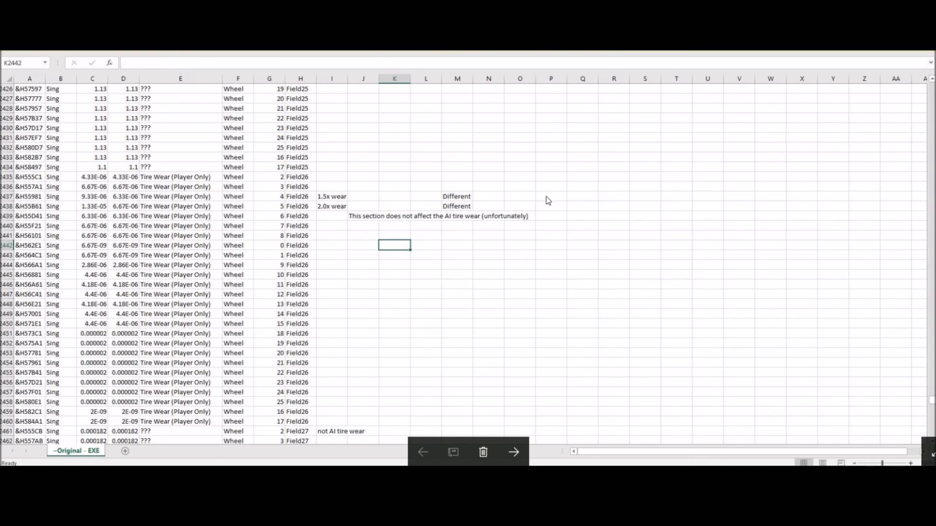
pyautogui.moveTo(493, 202)
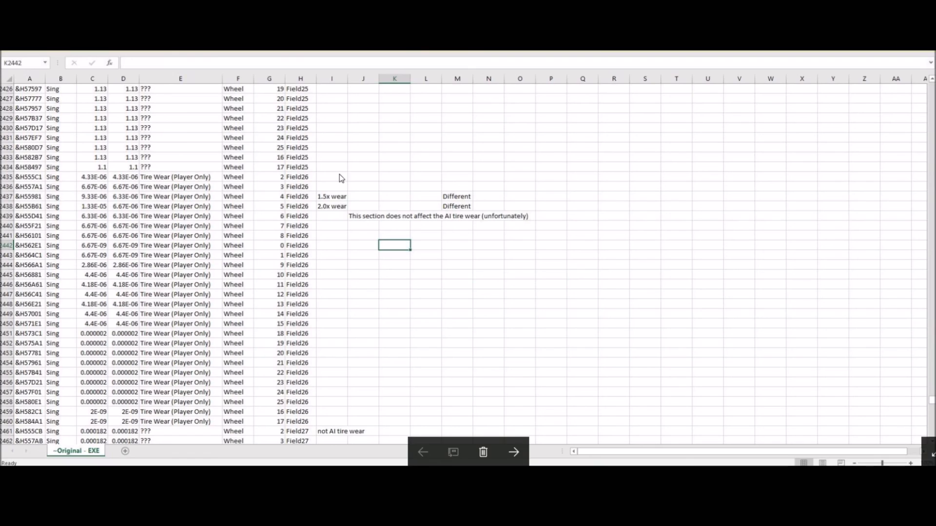
pyautogui.moveTo(335, 178)
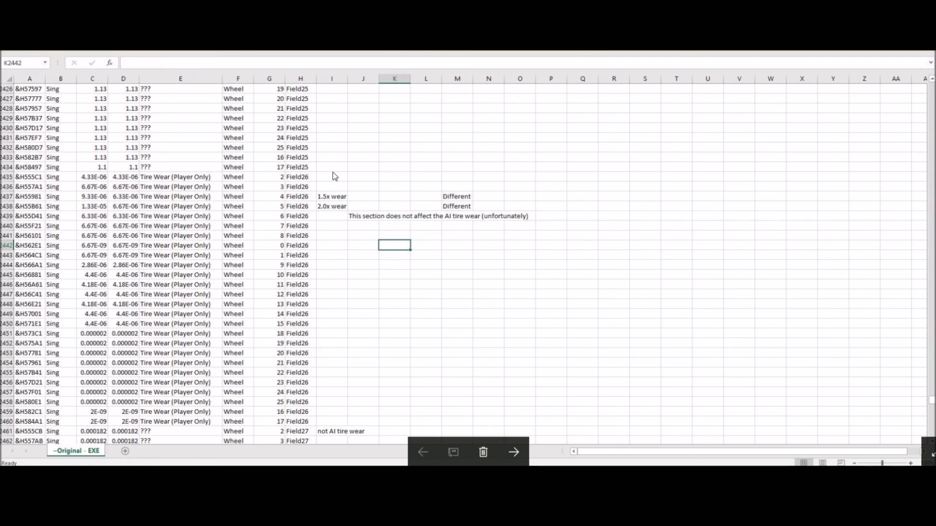
pyautogui.moveTo(212, 161)
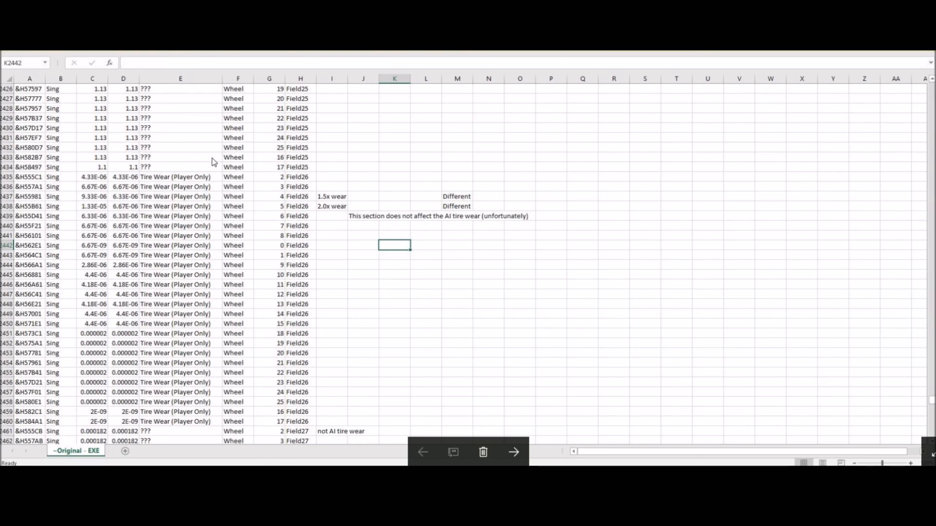
pyautogui.moveTo(154, 159)
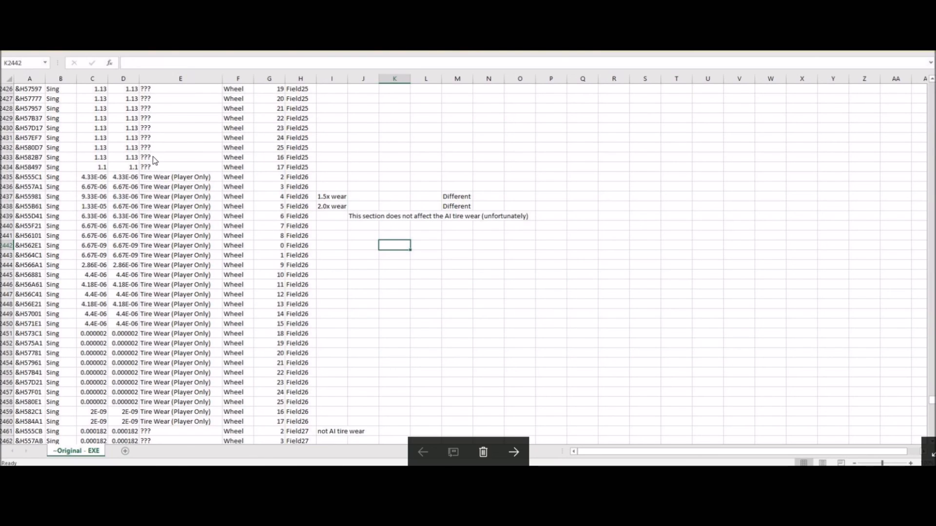